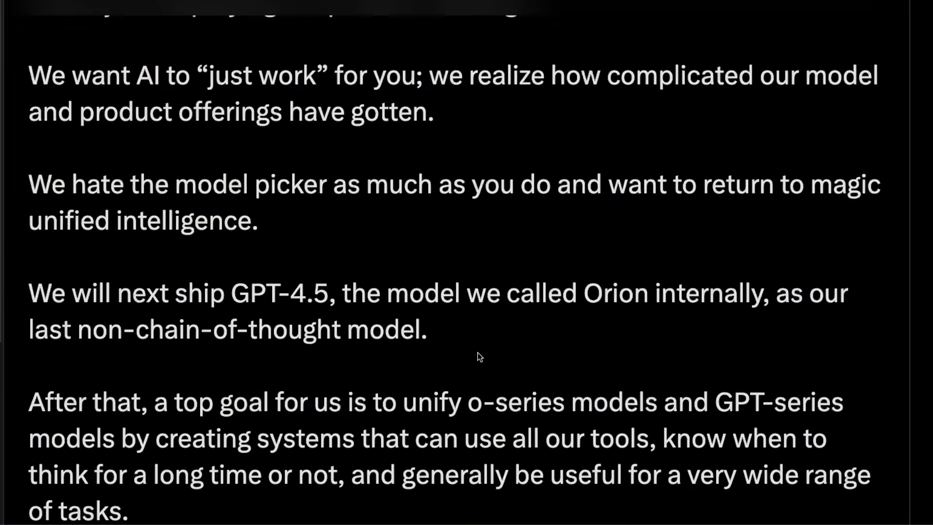
- Scroll through the reasoning's zoomed sign crops and the 'Pavillon Chesnaie du Roy' web search
scroll(down, 3)
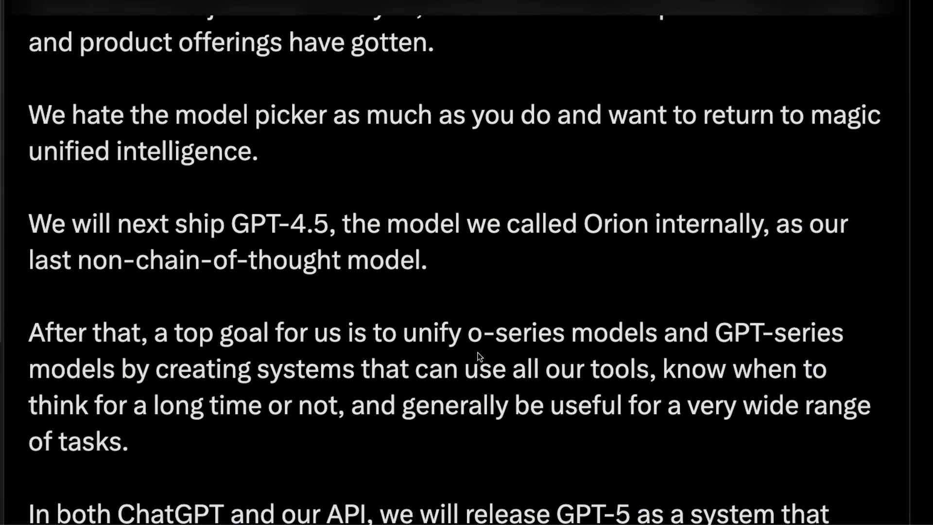
scroll(down, 3)
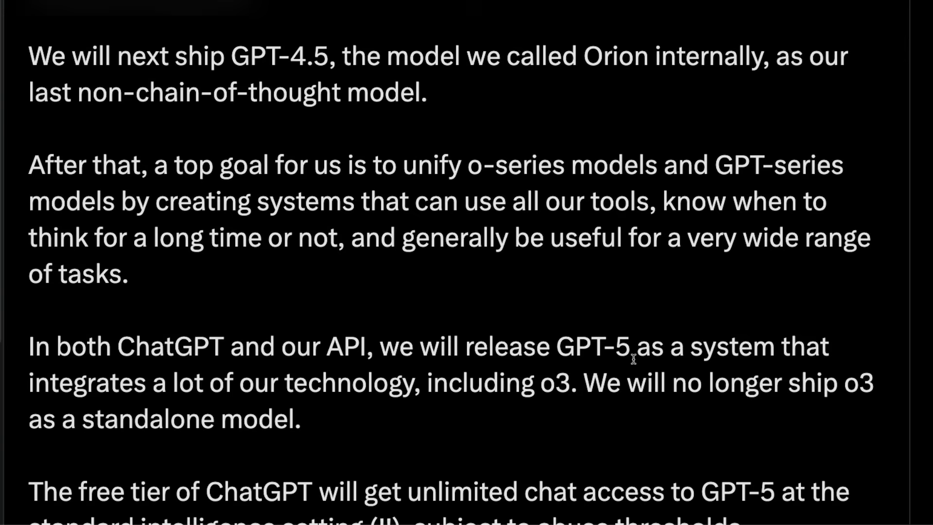
scroll(down, 3)
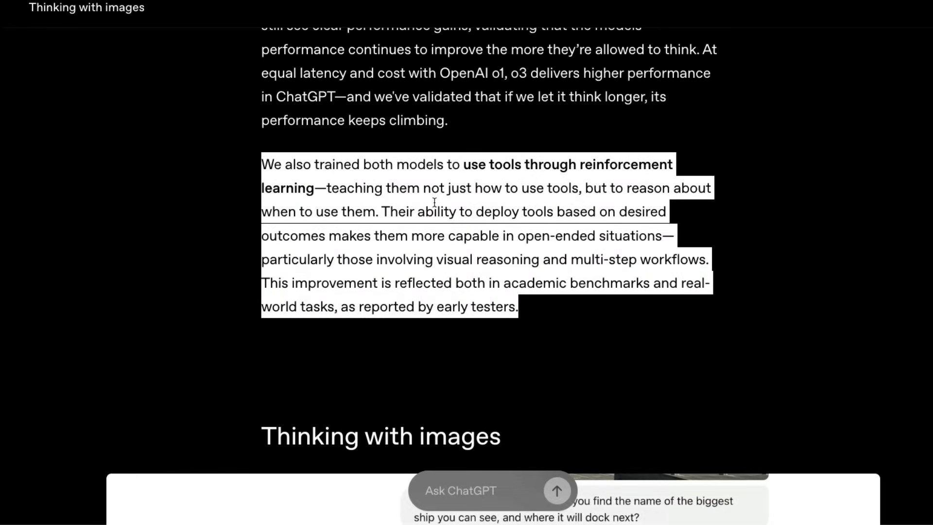
scroll(down, 3)
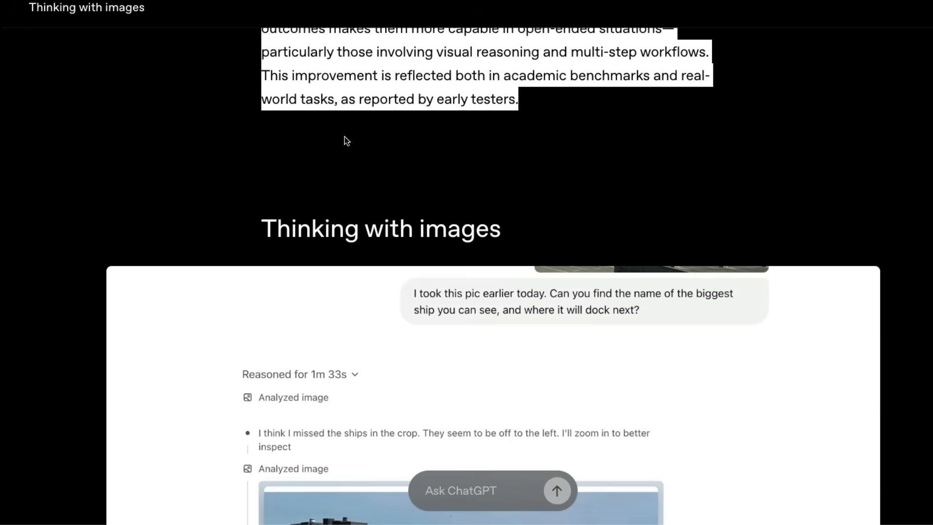
scroll(down, 3)
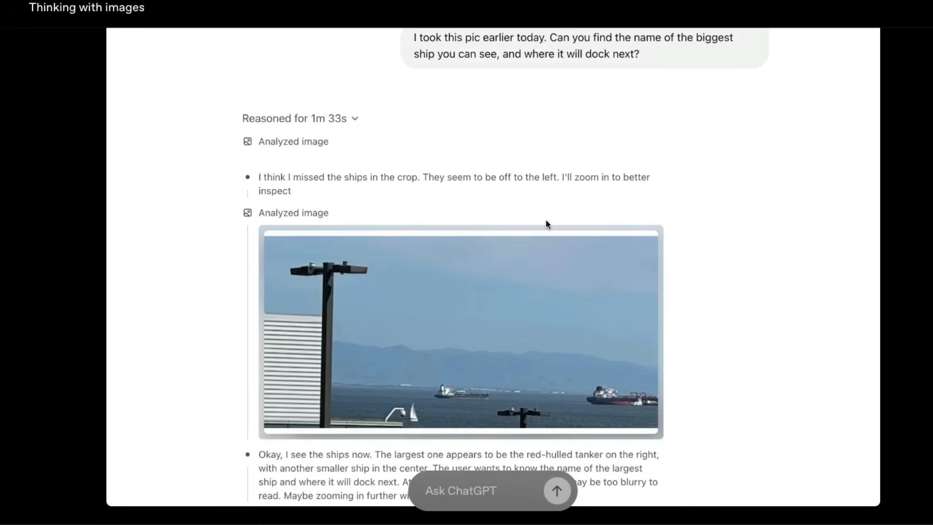
mouse_move(540, 204)
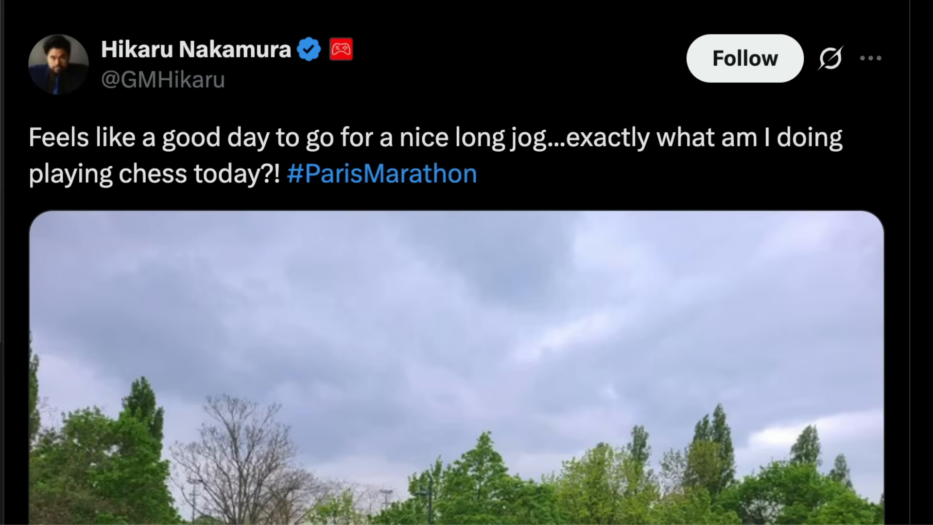
scroll(up, 3)
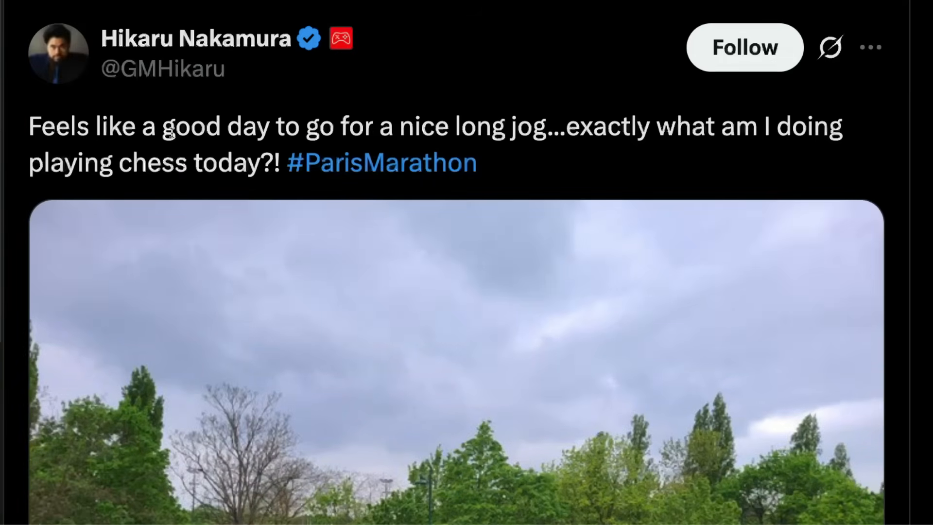
scroll(down, 3)
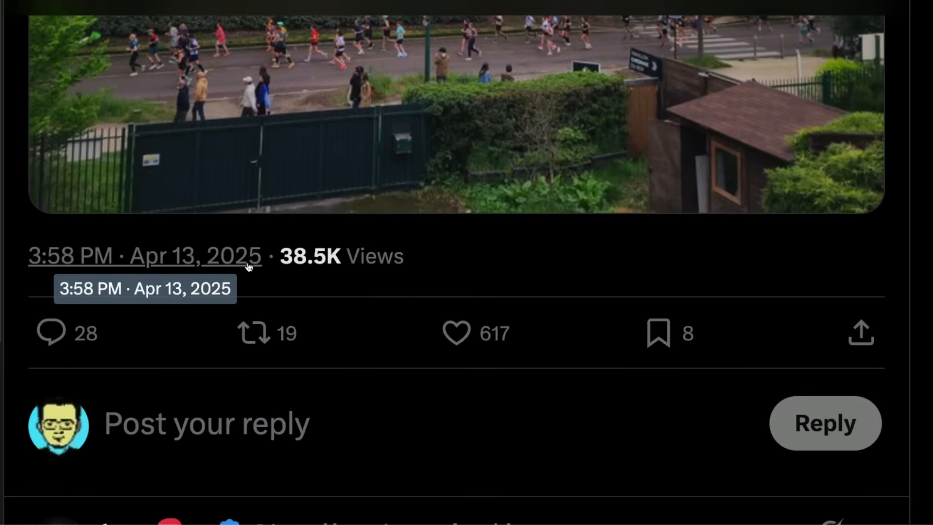
scroll(up, 3)
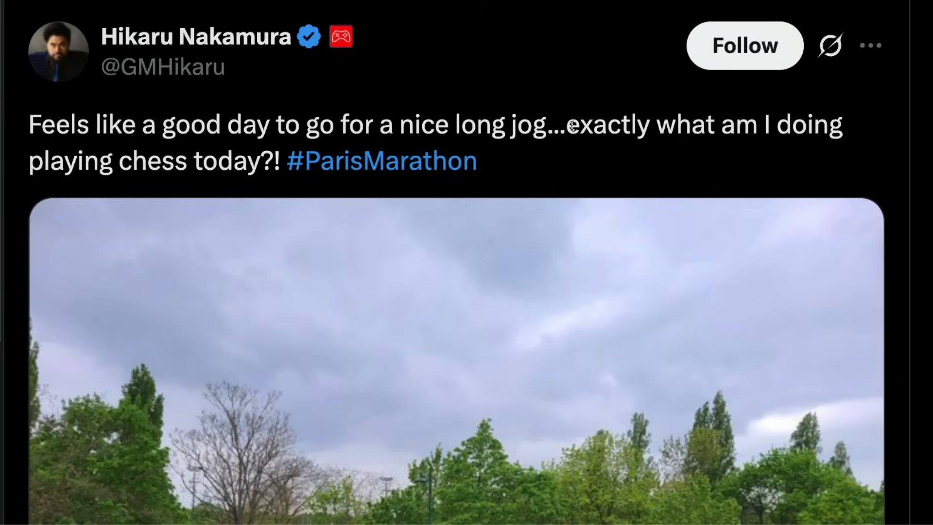
mouse_move(516, 210)
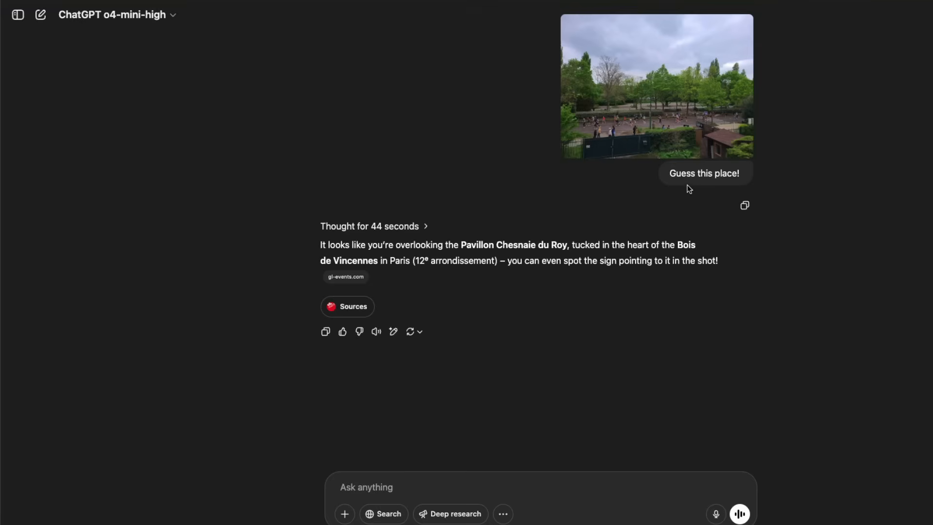
mouse_move(113, 49)
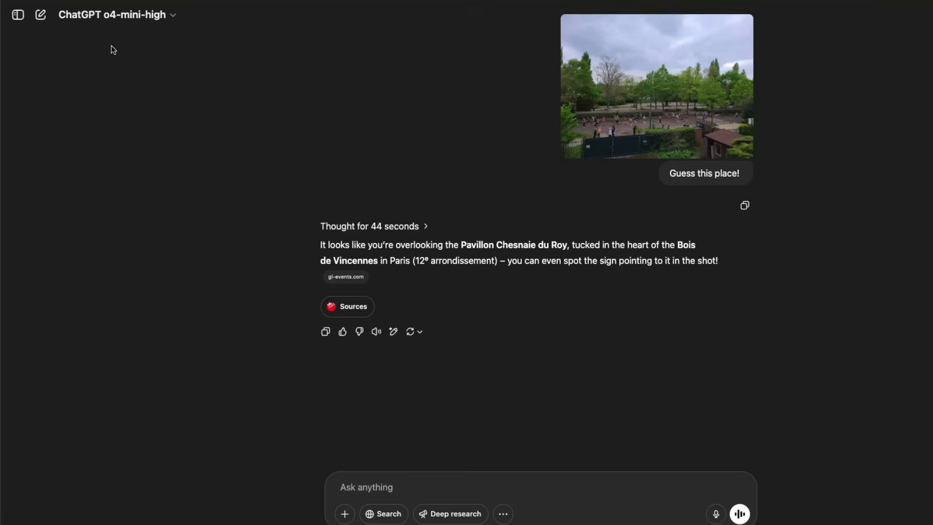
mouse_move(155, 110)
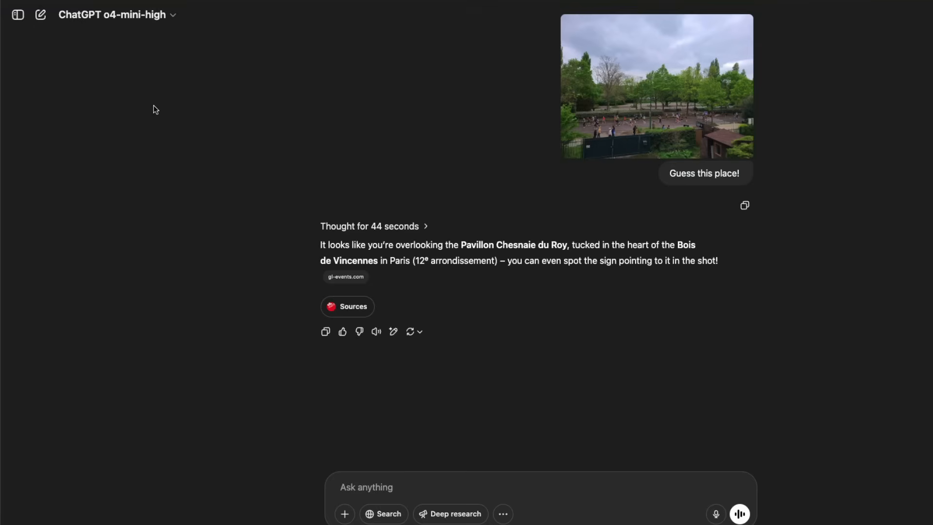
mouse_move(688, 162)
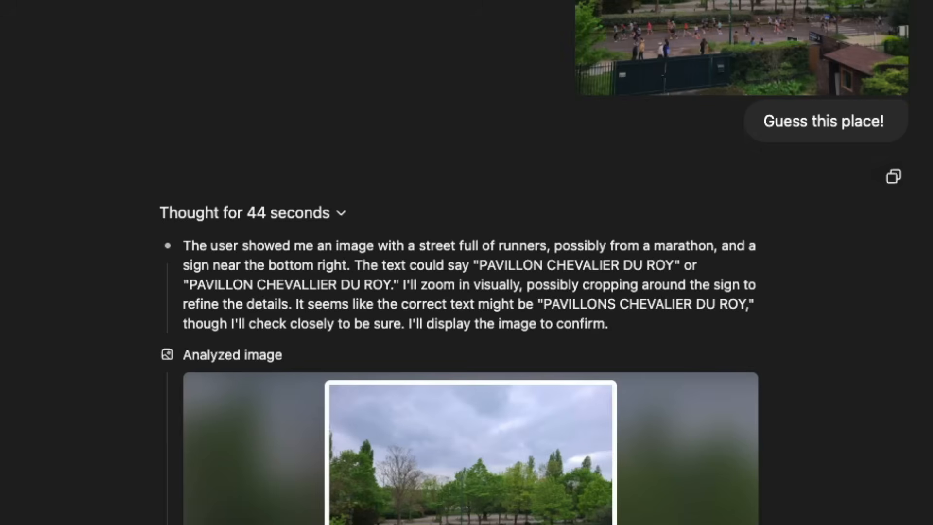
mouse_move(707, 422)
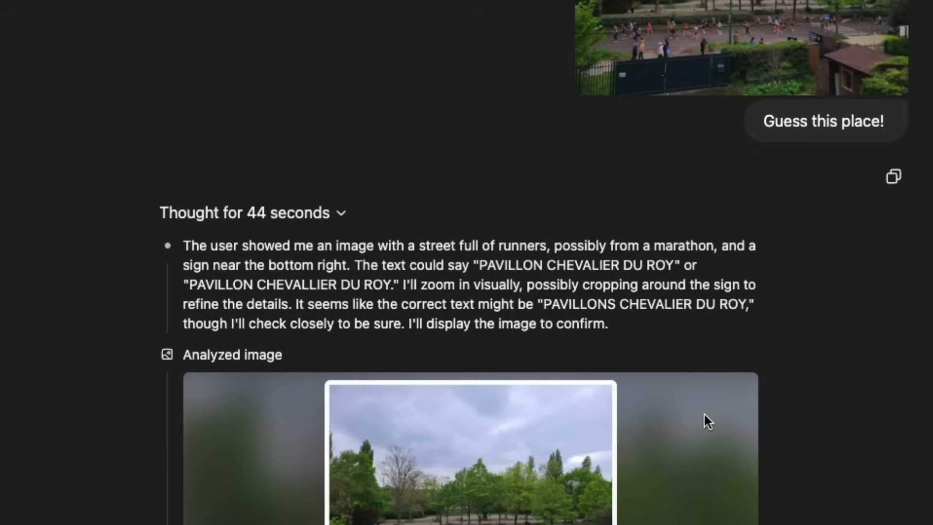
mouse_move(553, 137)
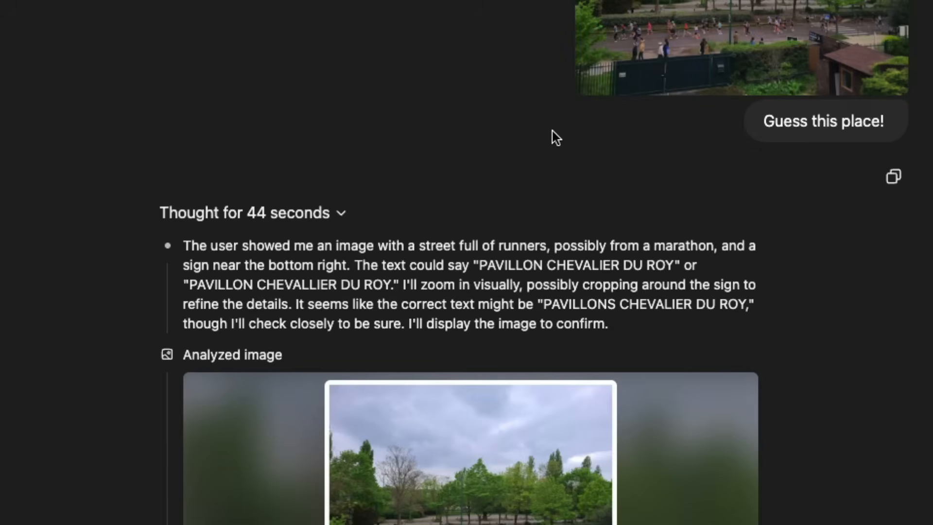
scroll(down, 3)
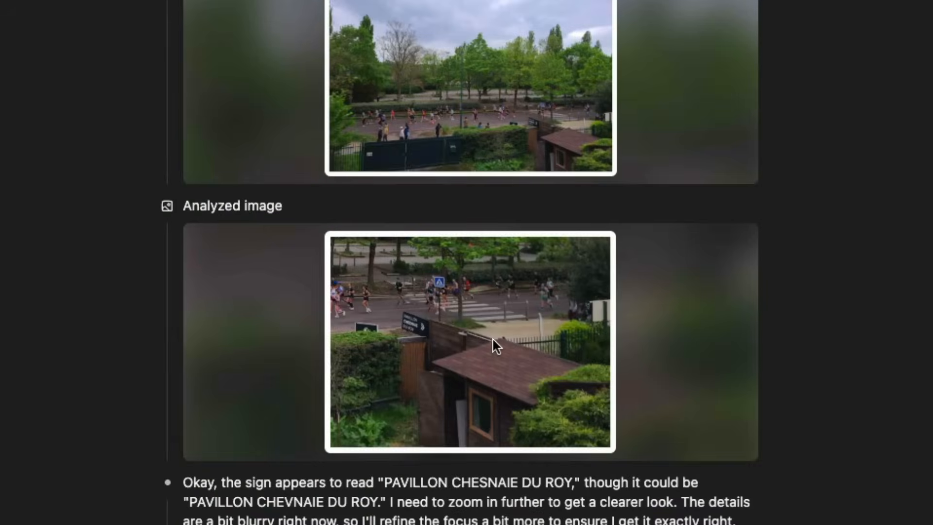
scroll(down, 3)
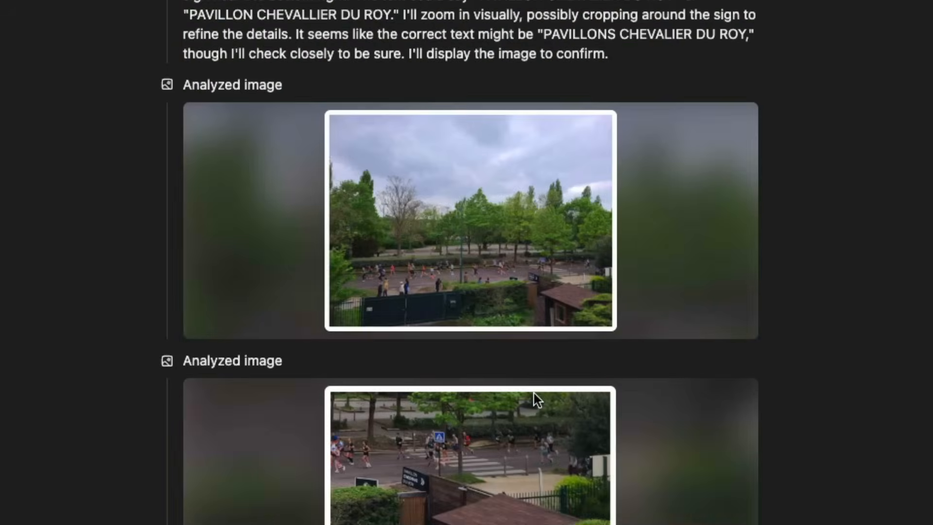
mouse_move(546, 380)
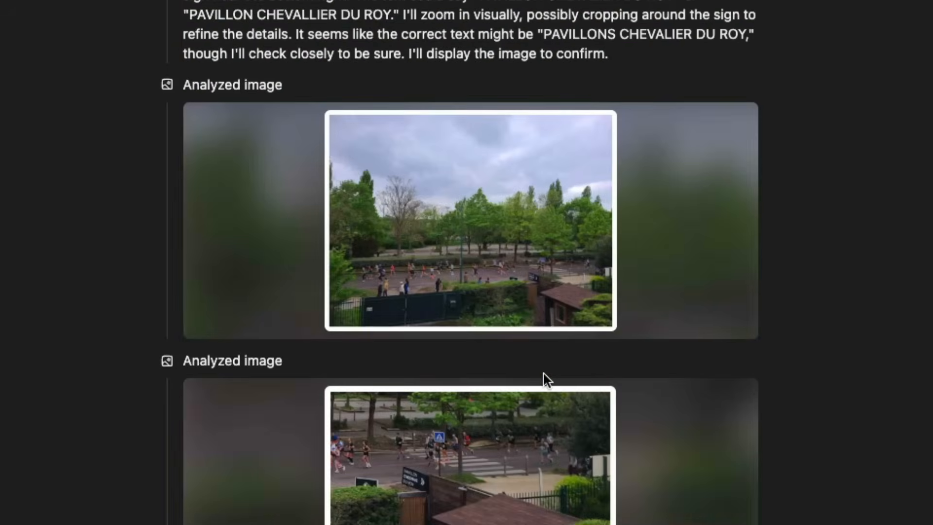
mouse_move(707, 413)
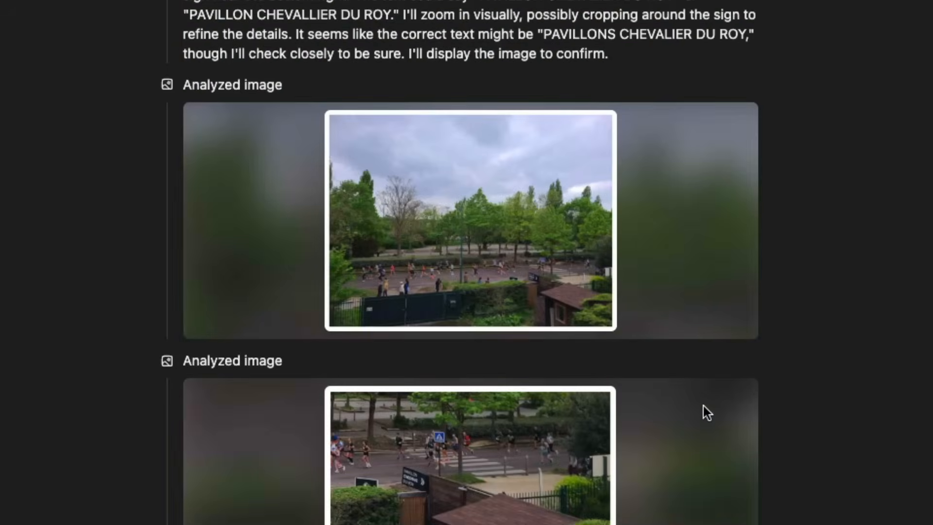
scroll(down, 3)
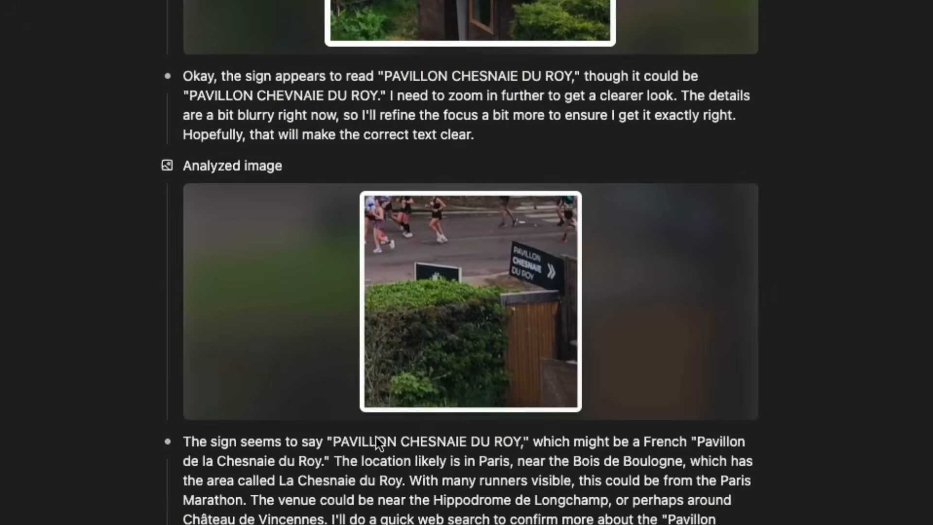
scroll(down, 3)
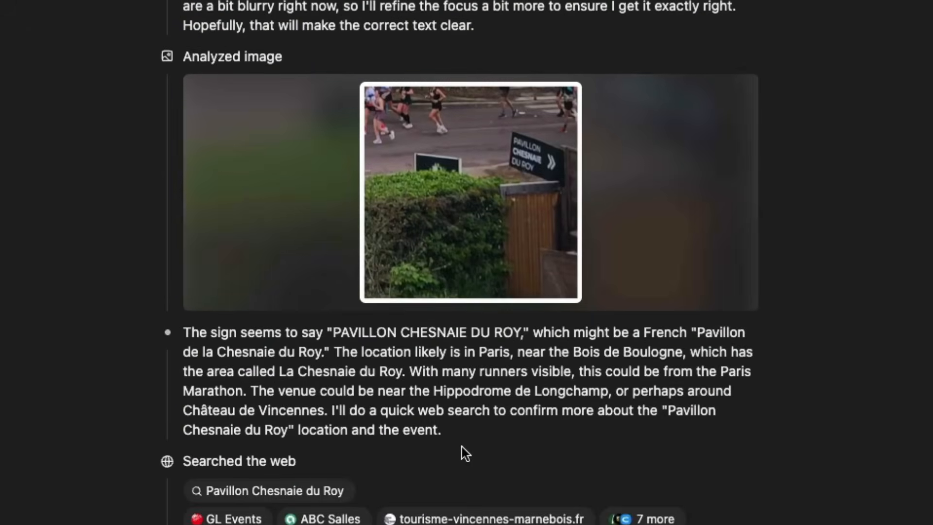
mouse_move(353, 278)
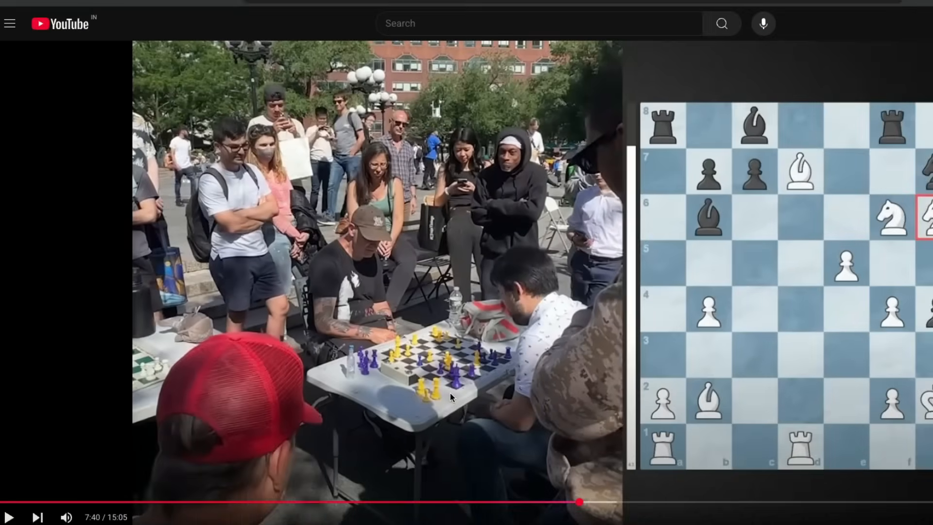
mouse_move(431, 212)
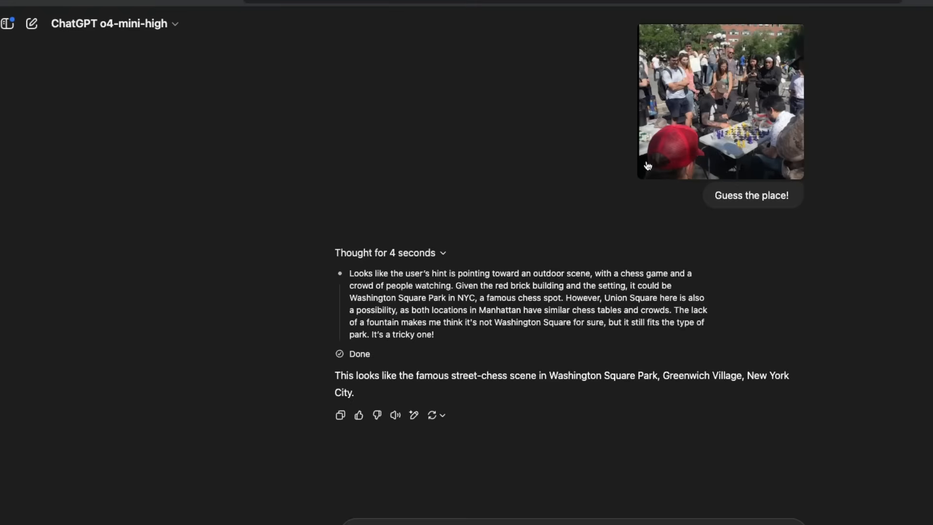
mouse_move(395, 263)
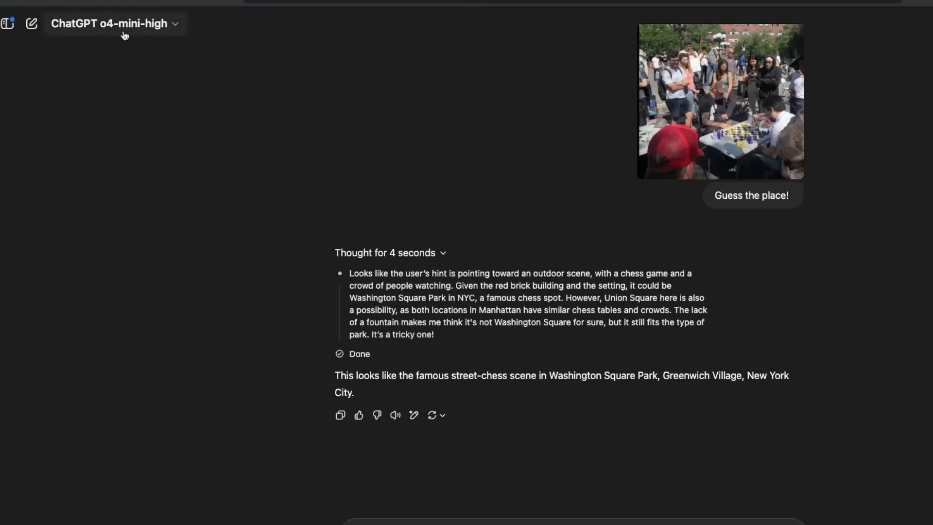
mouse_move(450, 275)
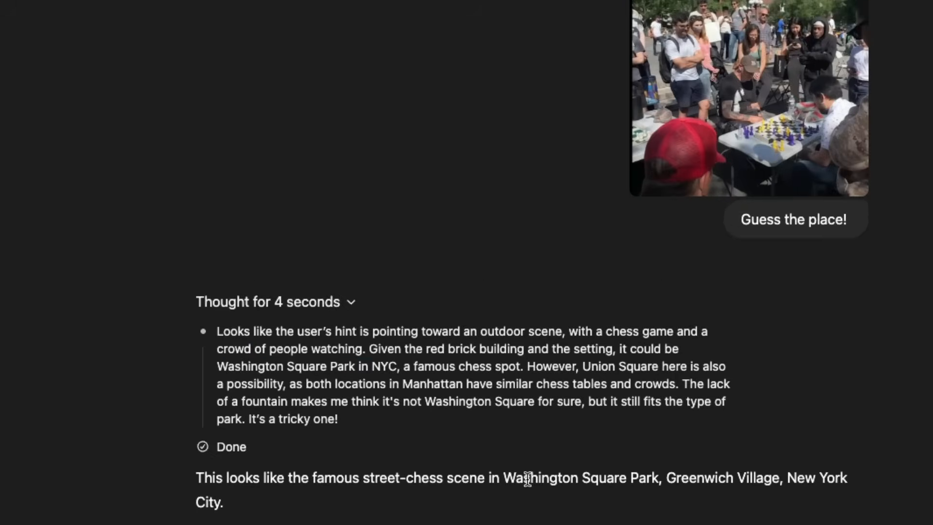
mouse_move(504, 472)
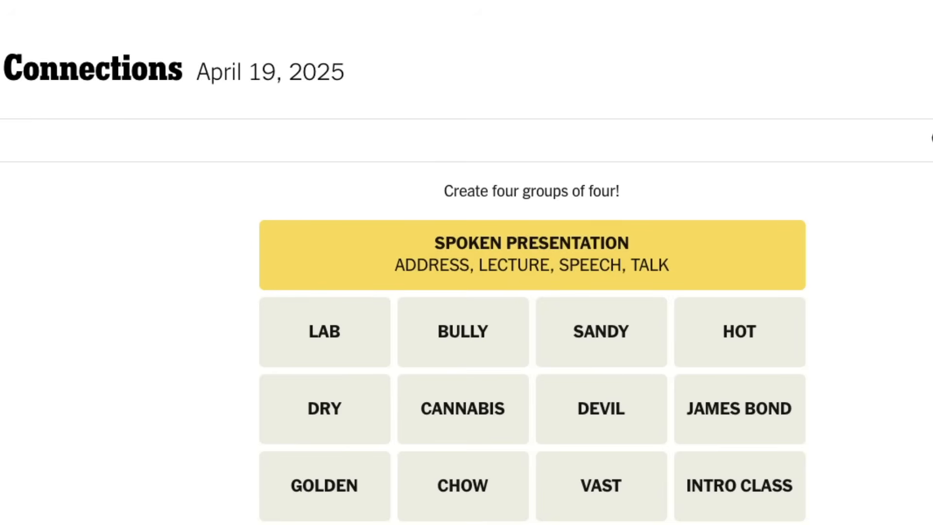
mouse_move(380, 355)
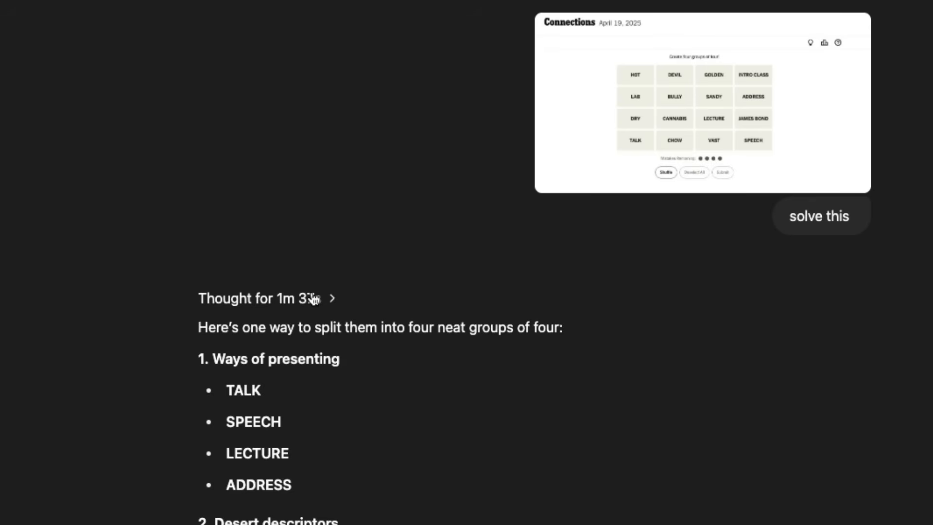
- Expand the 1m 37s reasoning and scroll to the presenting and Desert descriptors groups
click(331, 297)
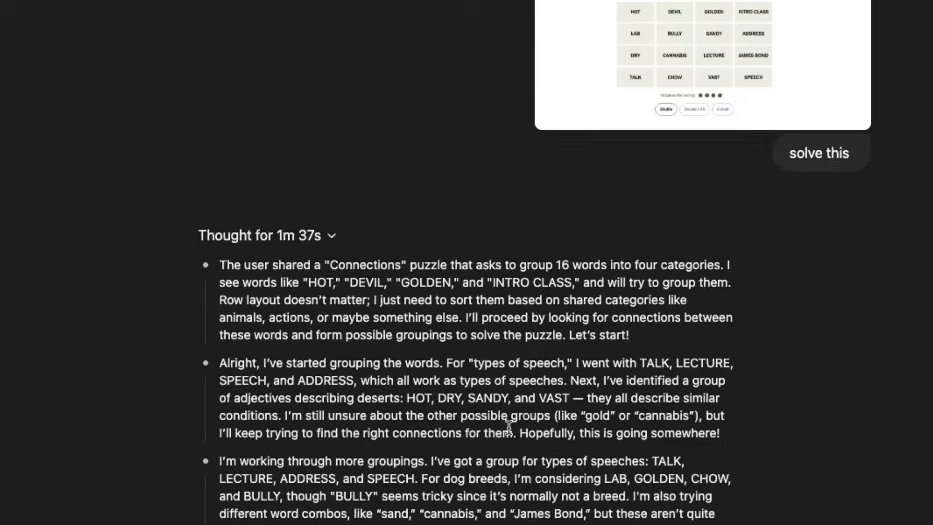
scroll(down, 3)
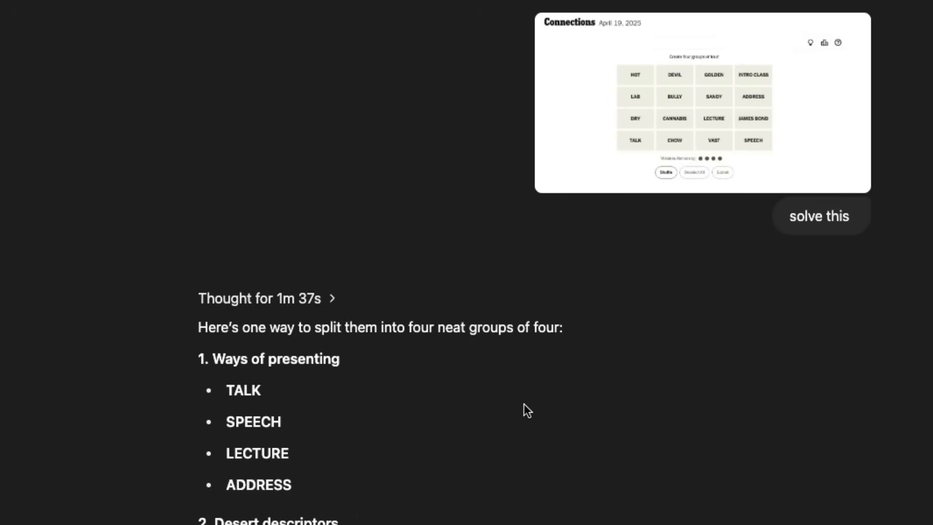
mouse_move(249, 421)
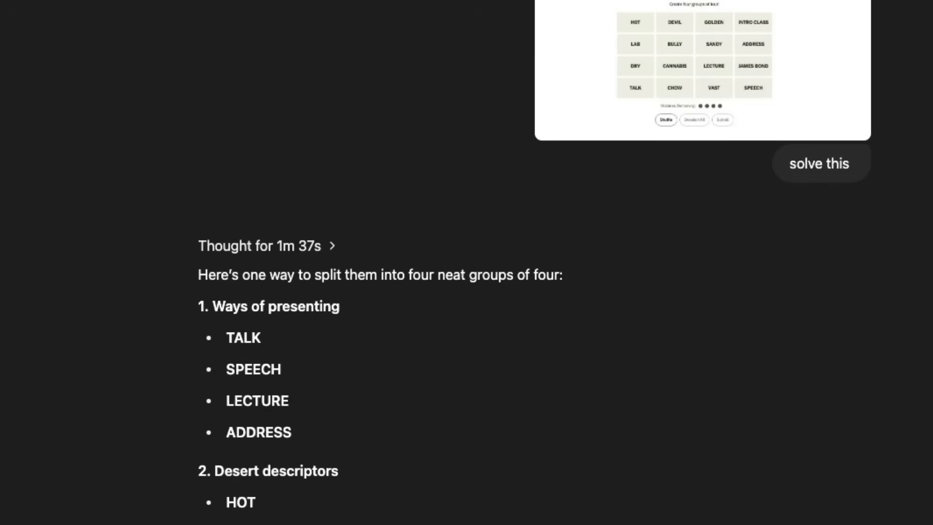
double_click(268, 471)
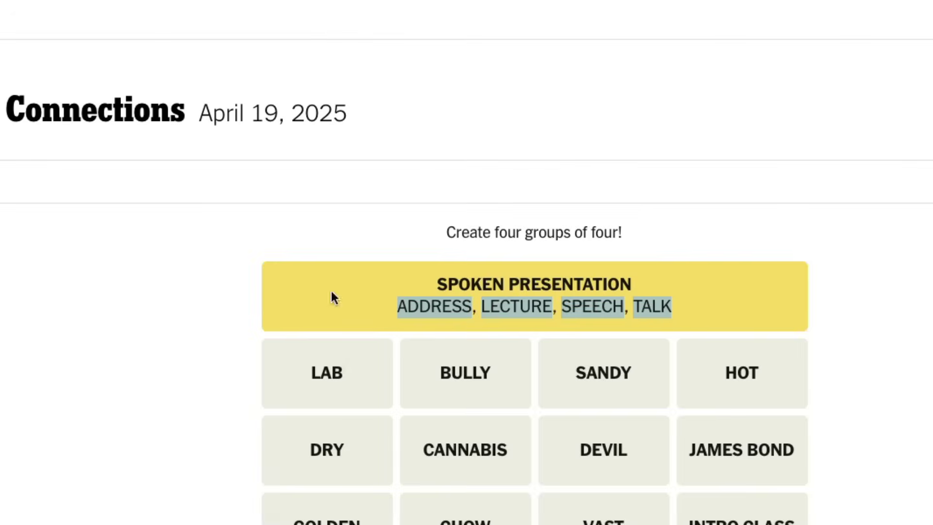
- Submit the desert words with SANDY, the dog breeds with GOLDEN, then the final four tiles
click(603, 373)
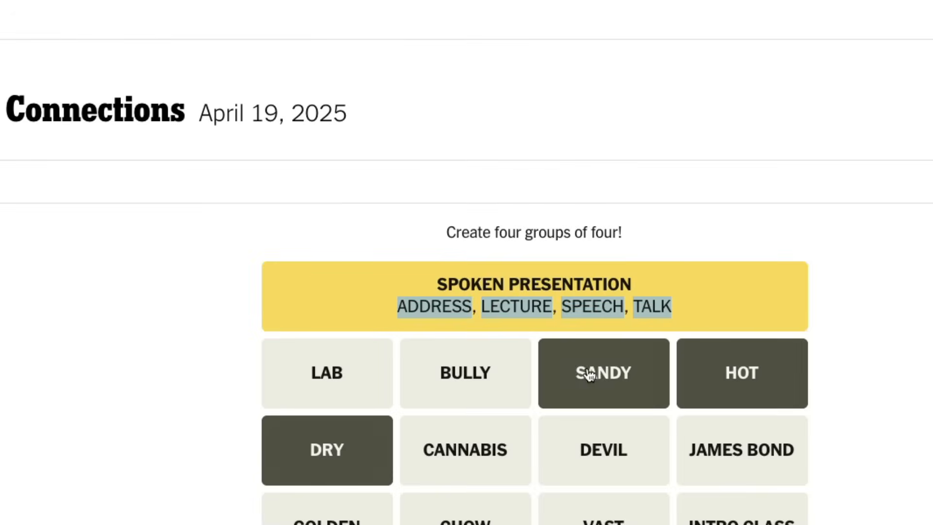
mouse_move(803, 56)
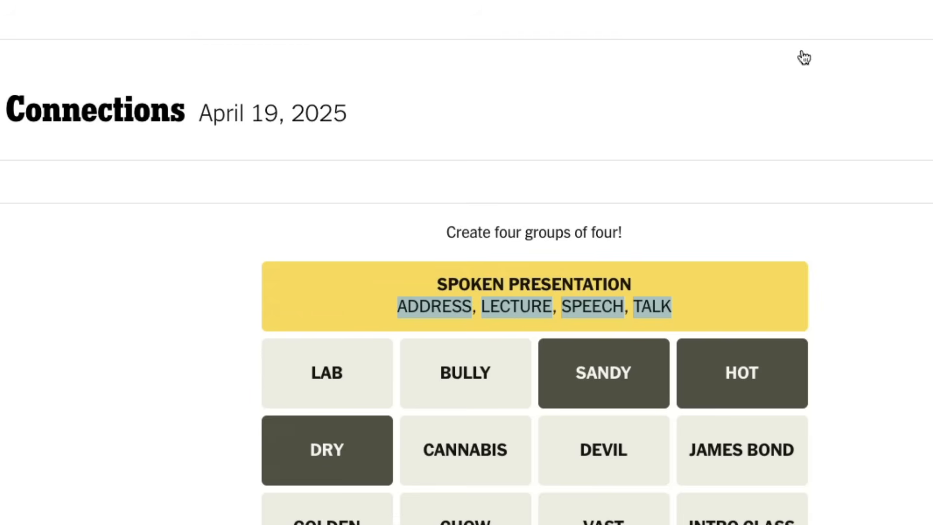
click(602, 515)
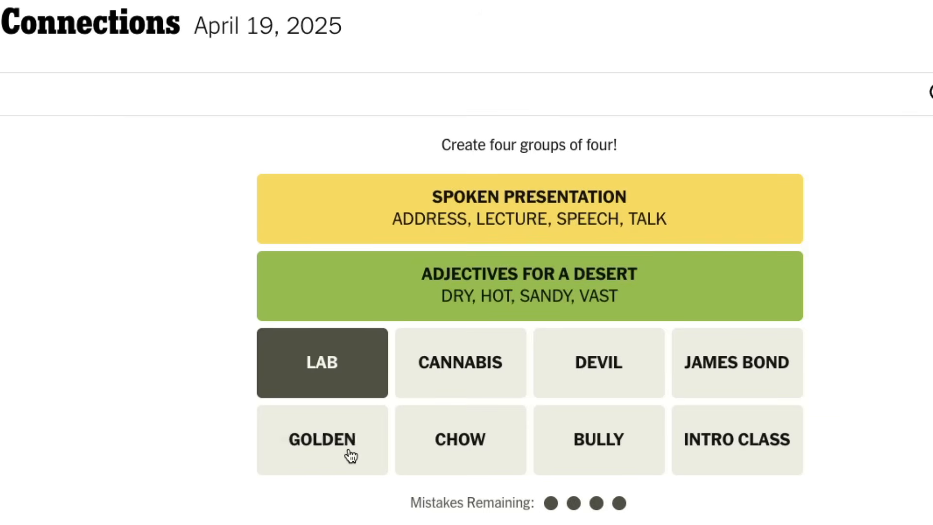
click(322, 440)
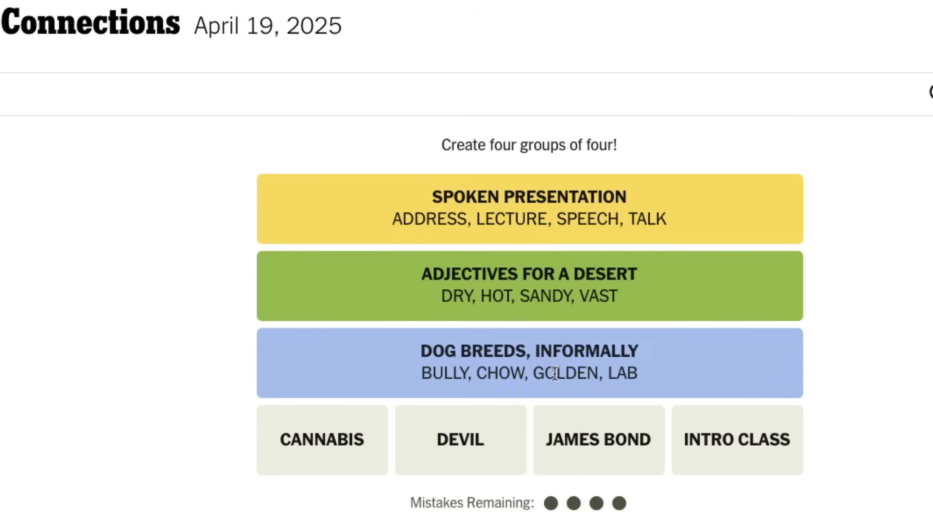
scroll(down, 3)
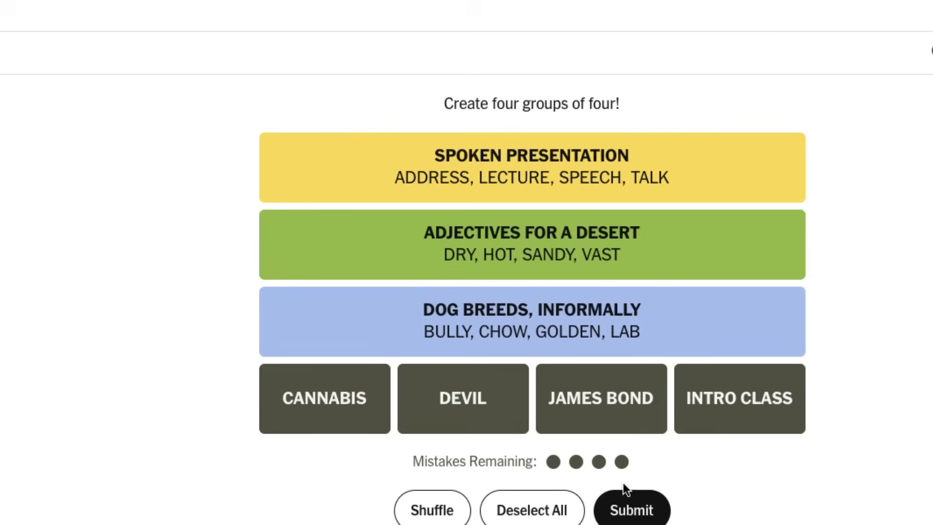
click(630, 509)
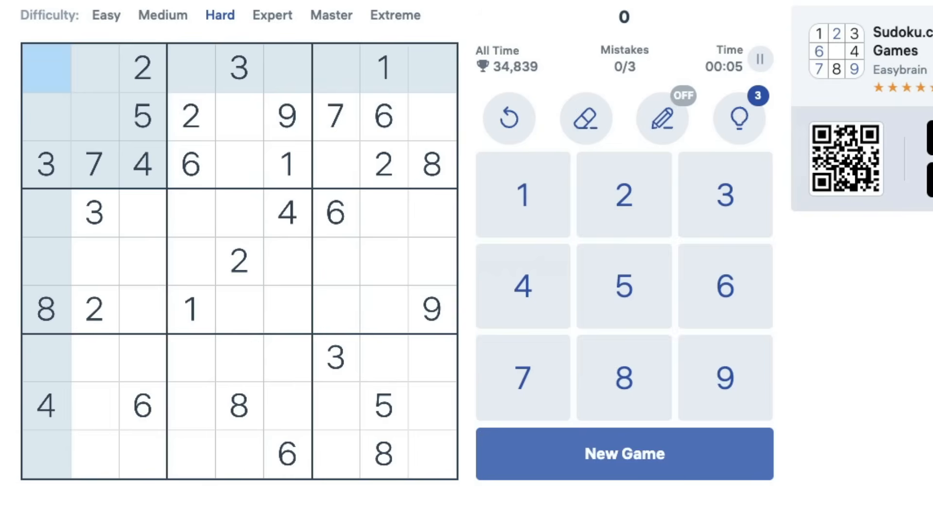
- Go to the Sudoku.com tab and start a new Hard game
click(219, 15)
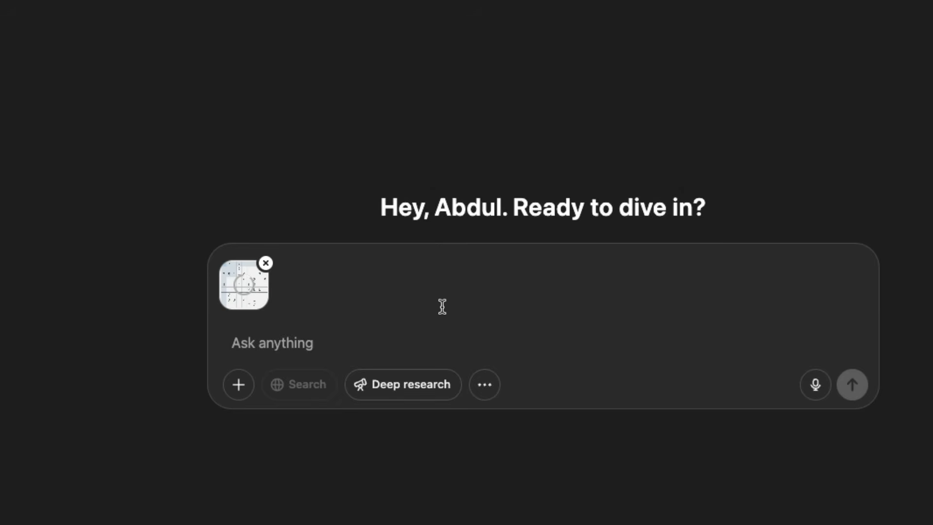
- Send 'Solve this!' to ChatGPT with the Sudoku screenshot attached
text(Solve thi)
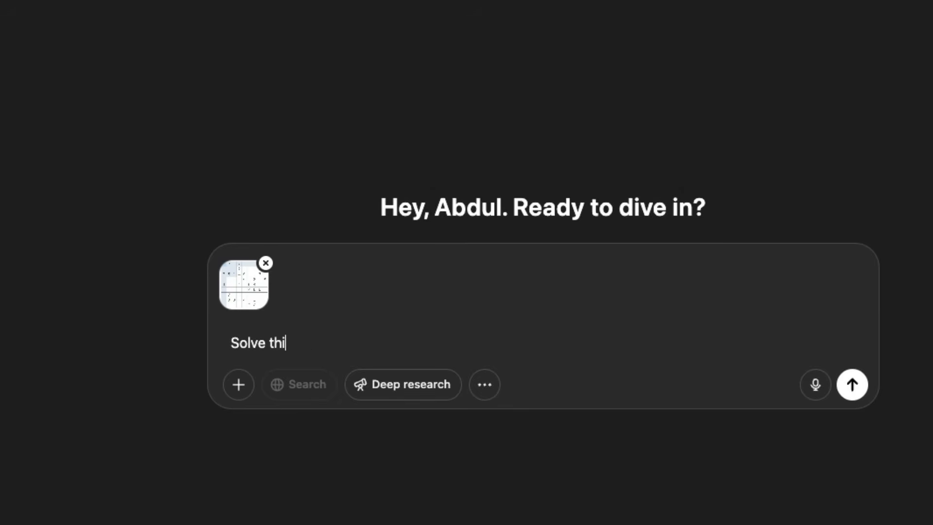
text(s!)
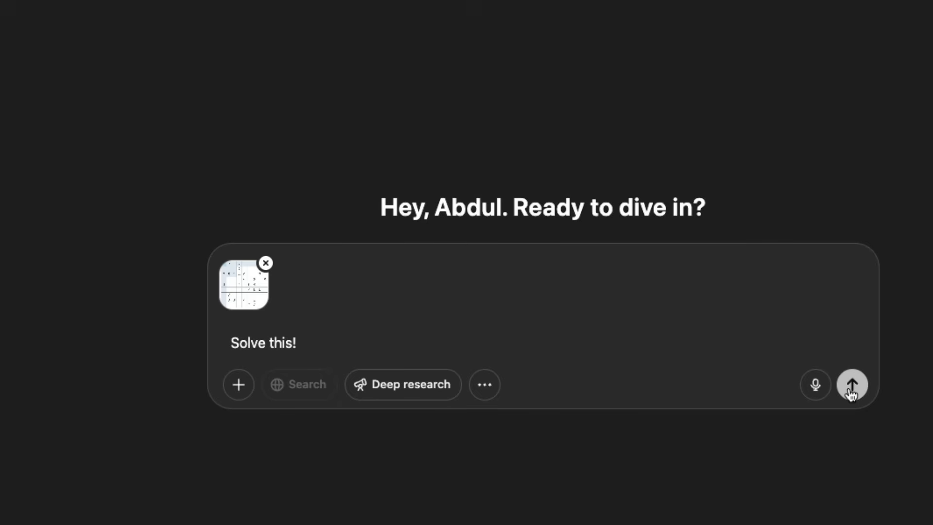
click(851, 385)
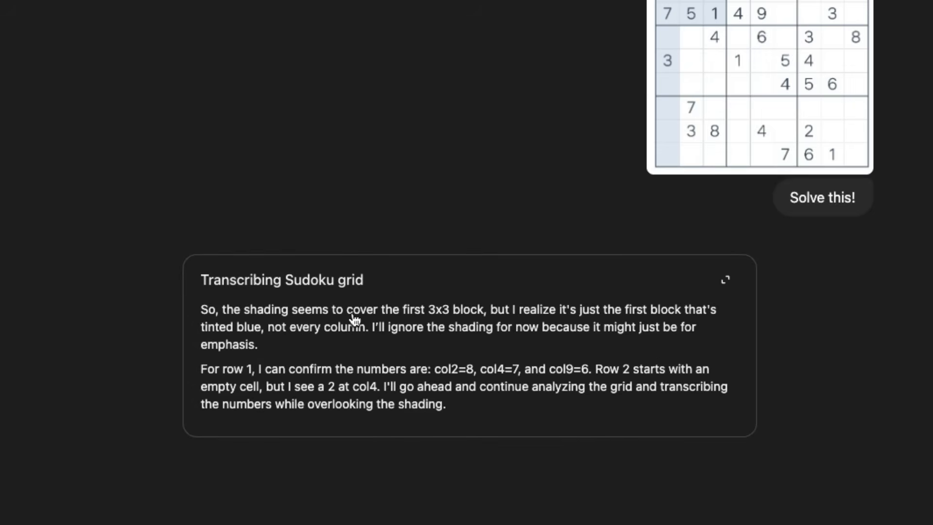
mouse_move(518, 321)
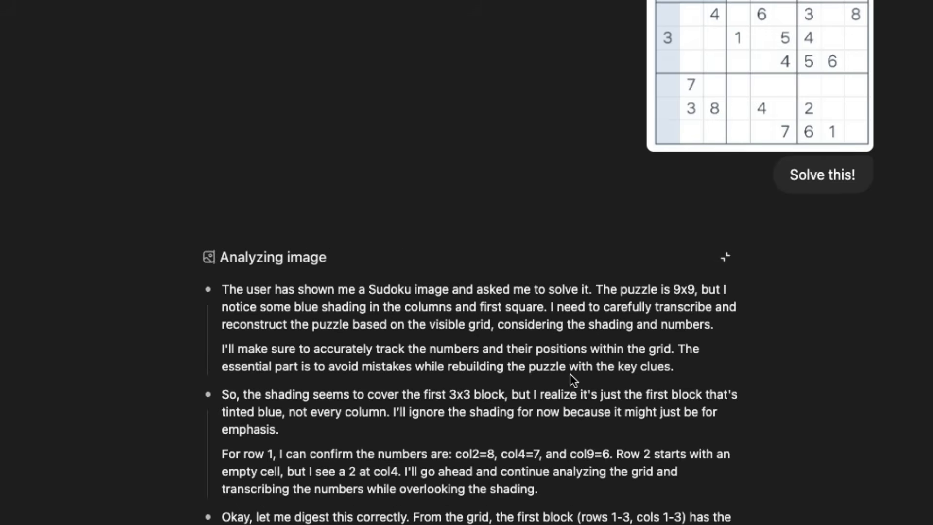
- Scroll the streaming reasoning to the grid transcription and the img.size (531, 526) output
scroll(down, 3)
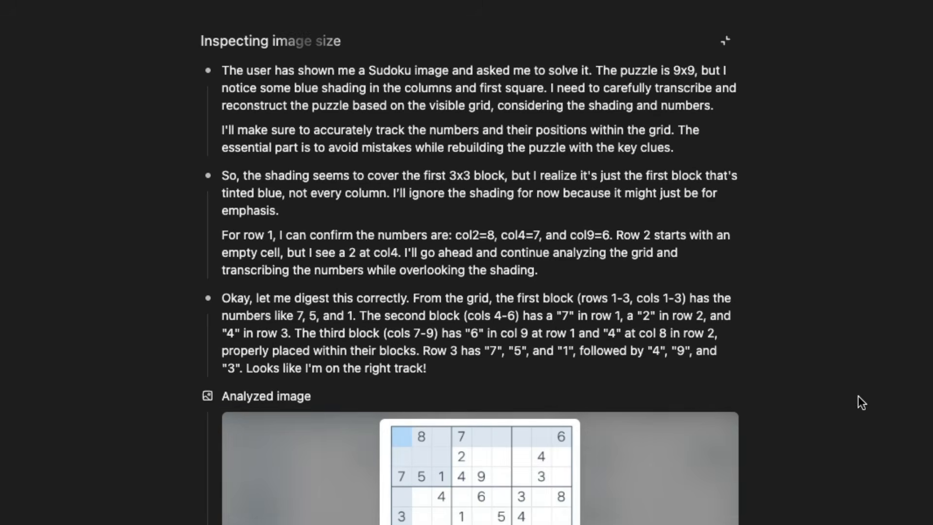
scroll(down, 3)
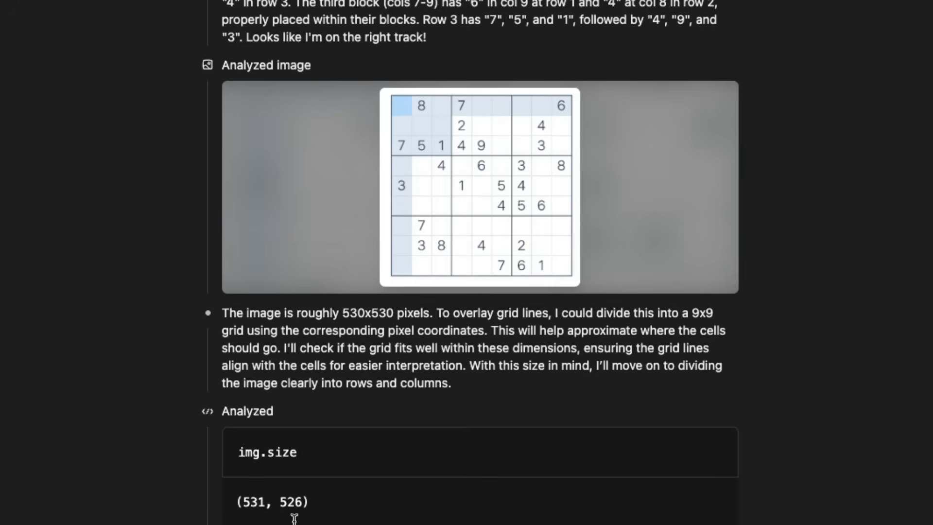
mouse_move(297, 511)
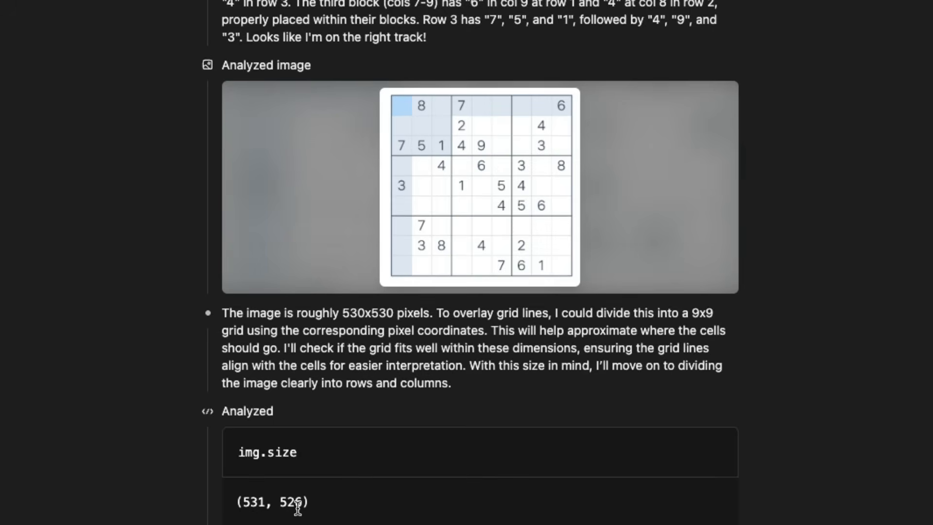
mouse_move(470, 517)
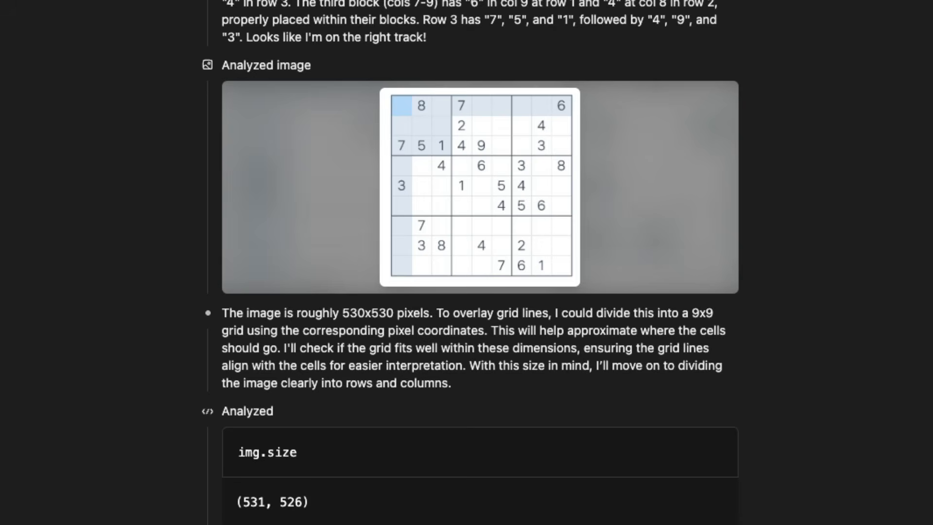
scroll(down, 3)
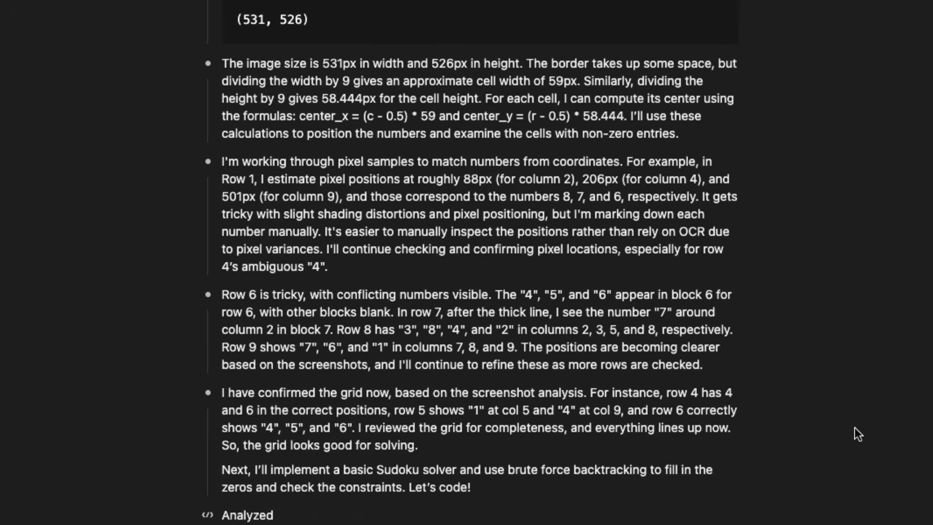
- Scroll through the grid and grid2 code blocks that returned no solutions, then back up
scroll(down, 3)
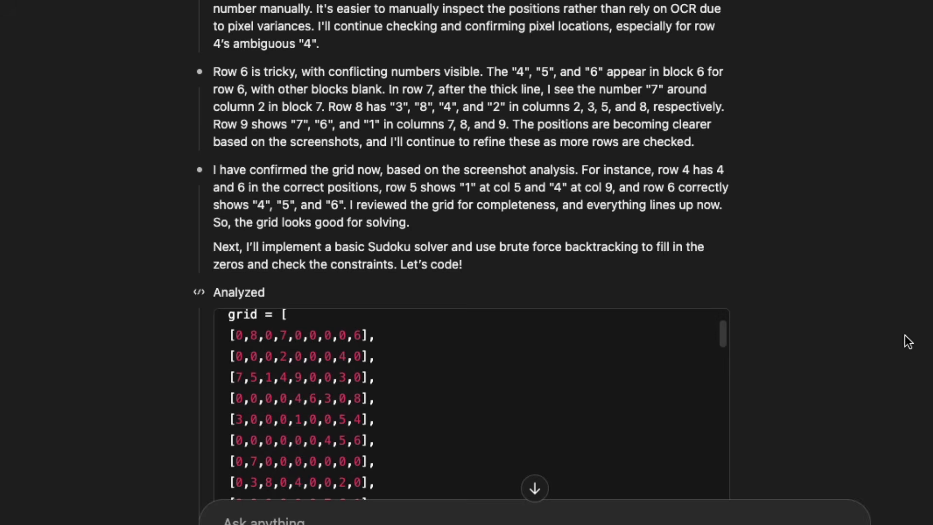
scroll(down, 3)
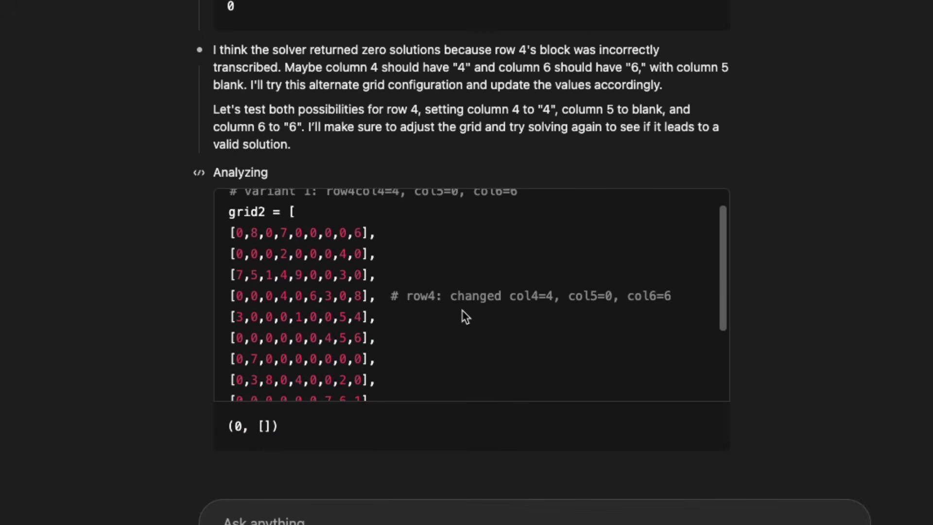
scroll(up, 3)
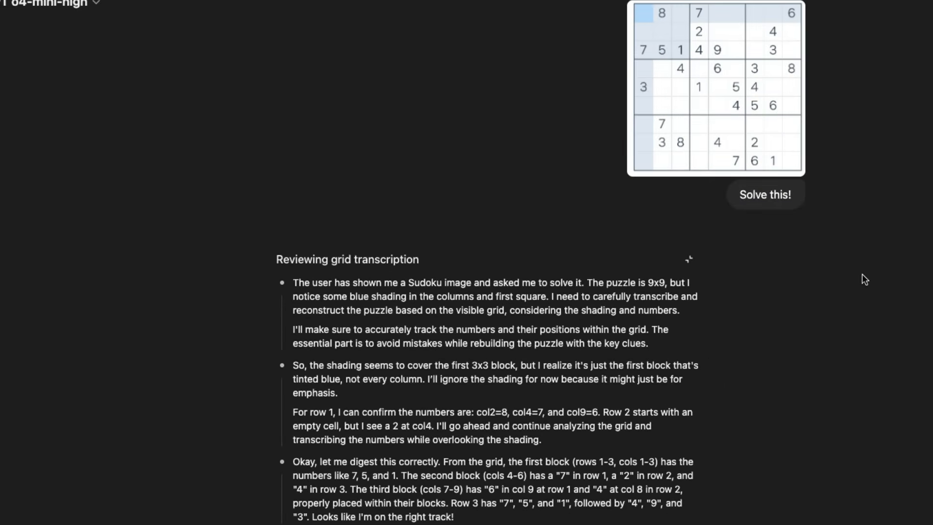
scroll(down, 3)
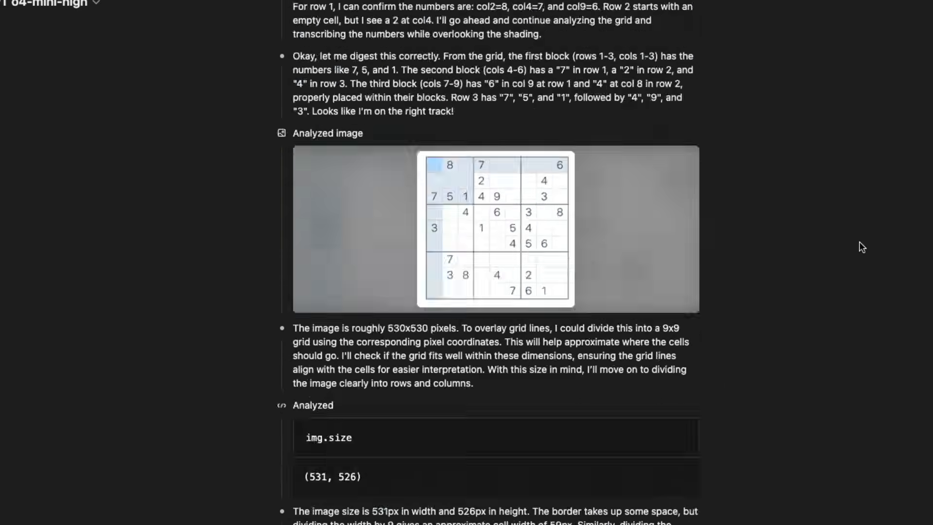
scroll(down, 3)
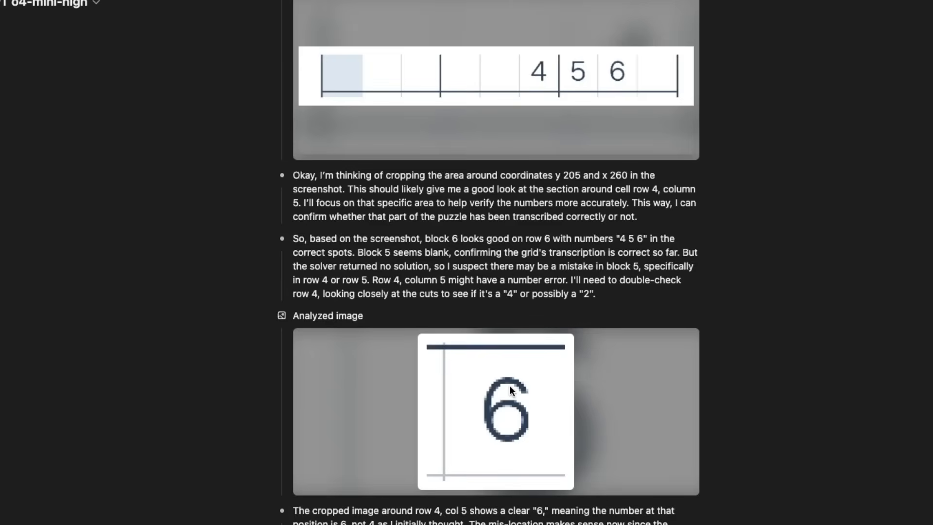
scroll(down, 3)
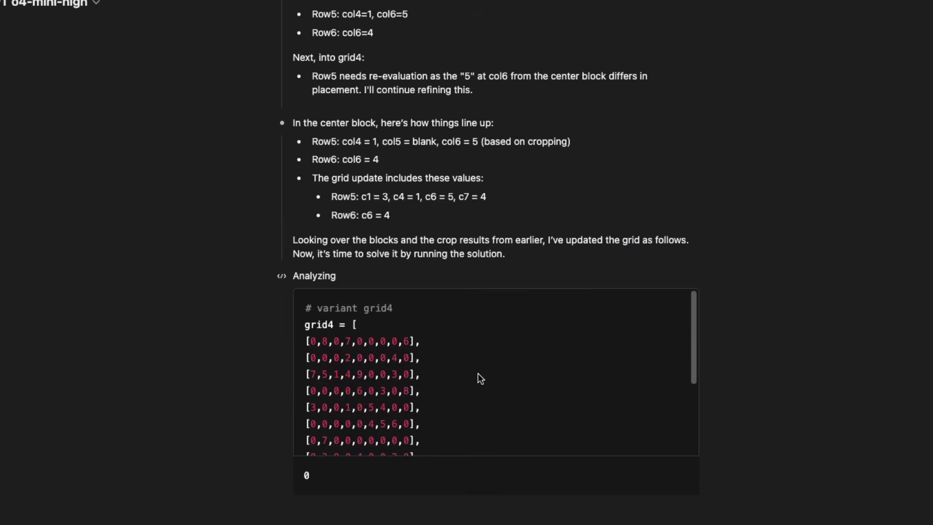
mouse_move(456, 391)
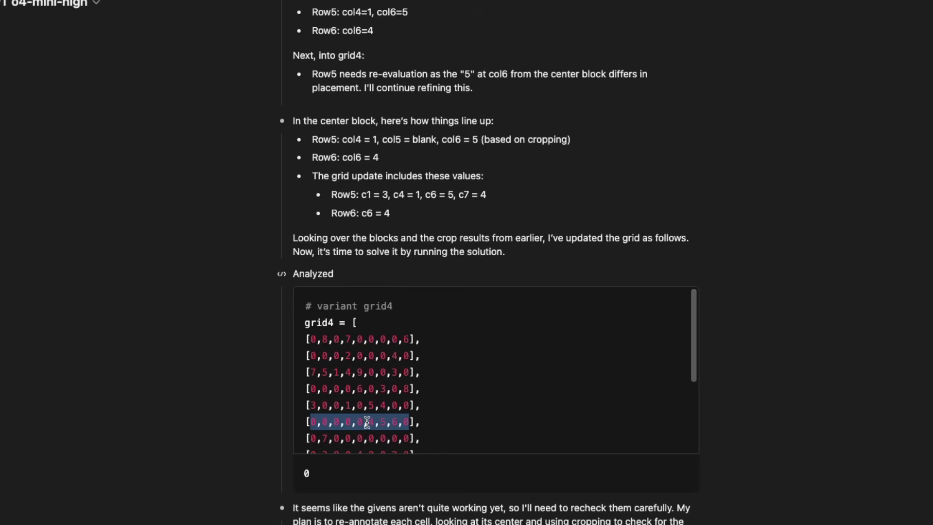
scroll(down, 3)
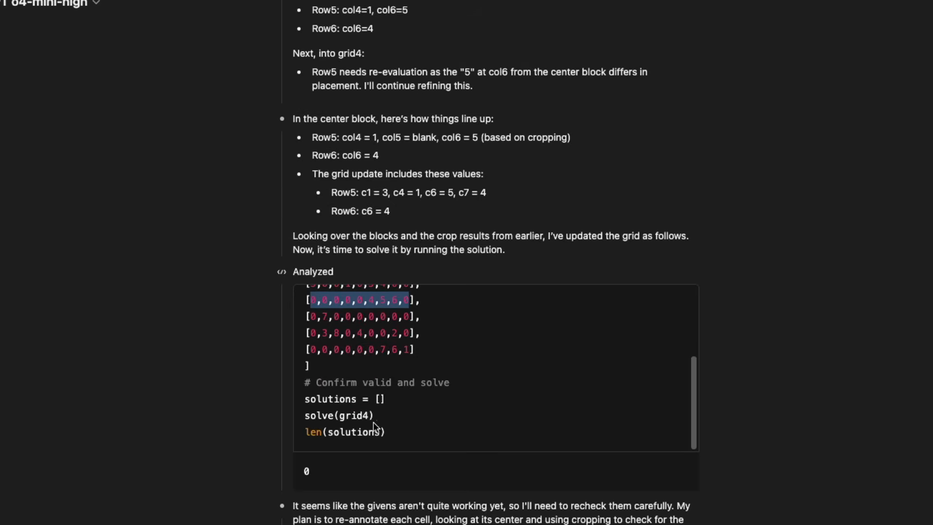
scroll(down, 3)
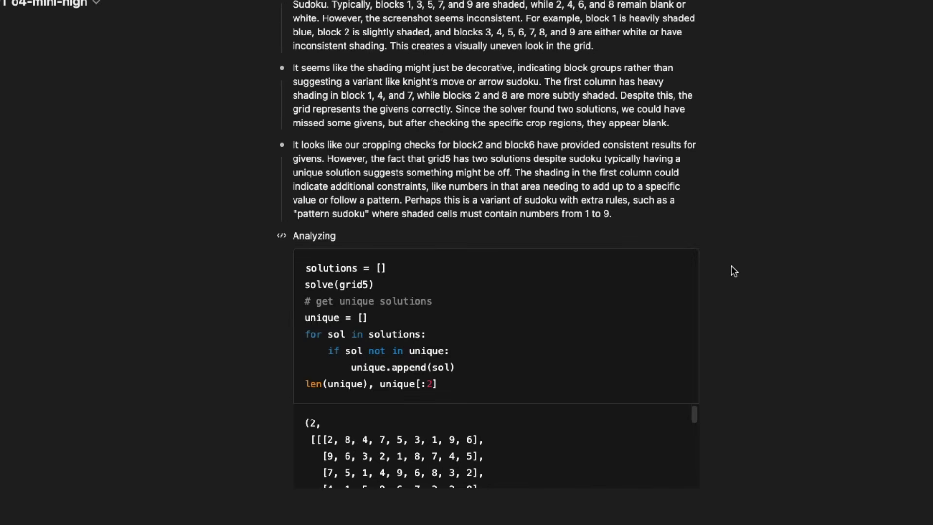
mouse_move(634, 332)
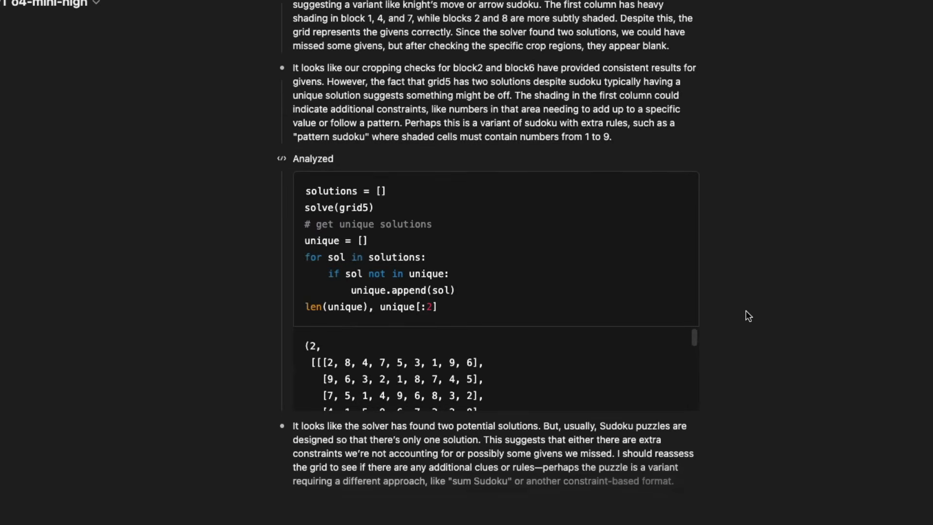
scroll(up, 3)
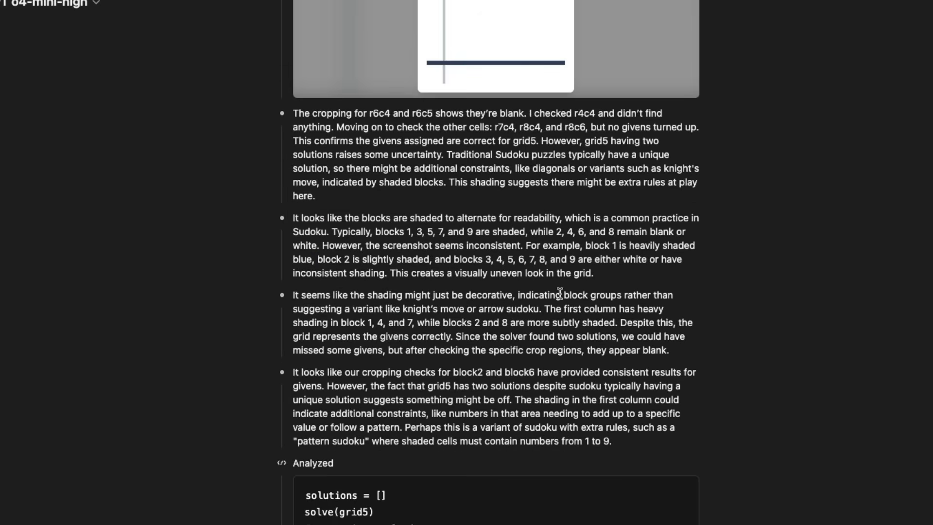
scroll(down, 3)
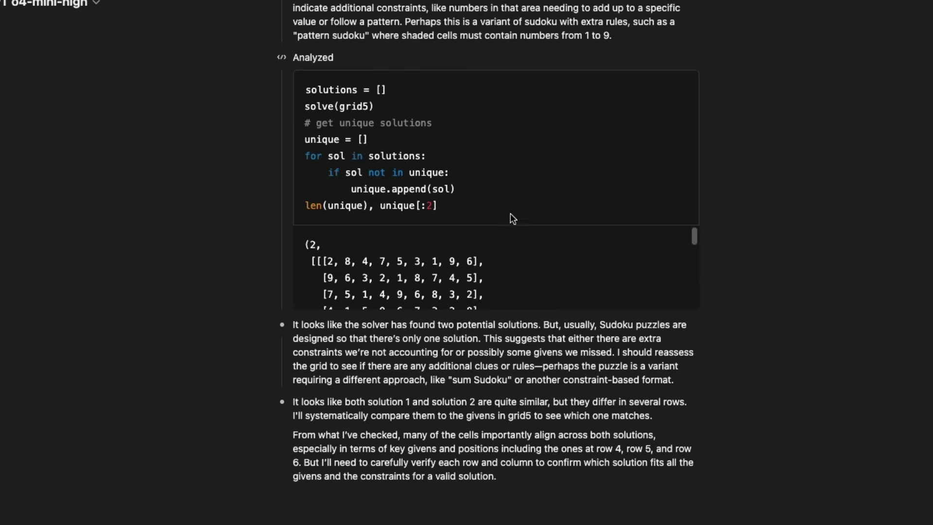
mouse_move(697, 245)
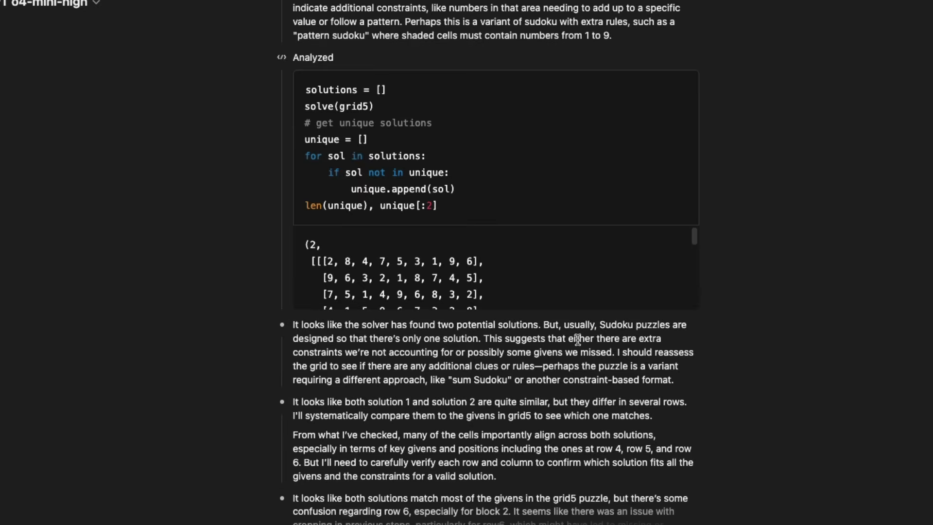
scroll(down, 3)
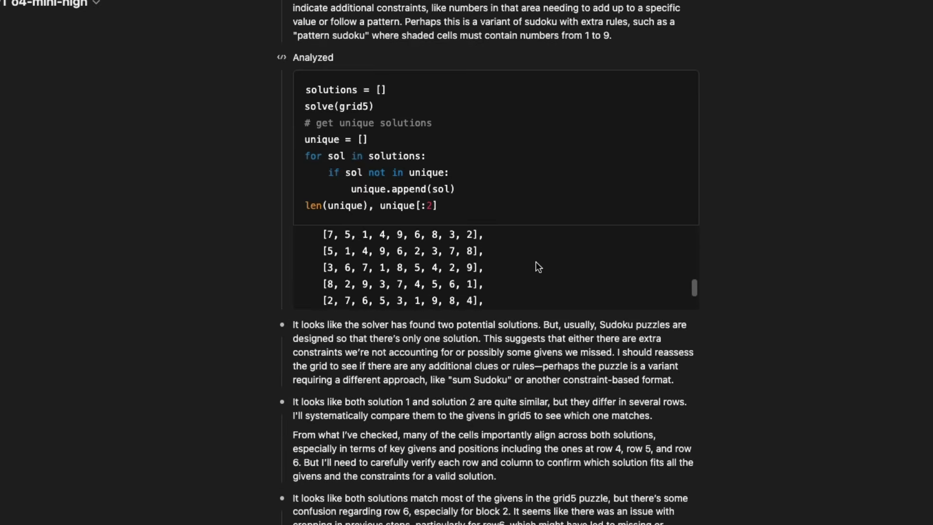
scroll(down, 3)
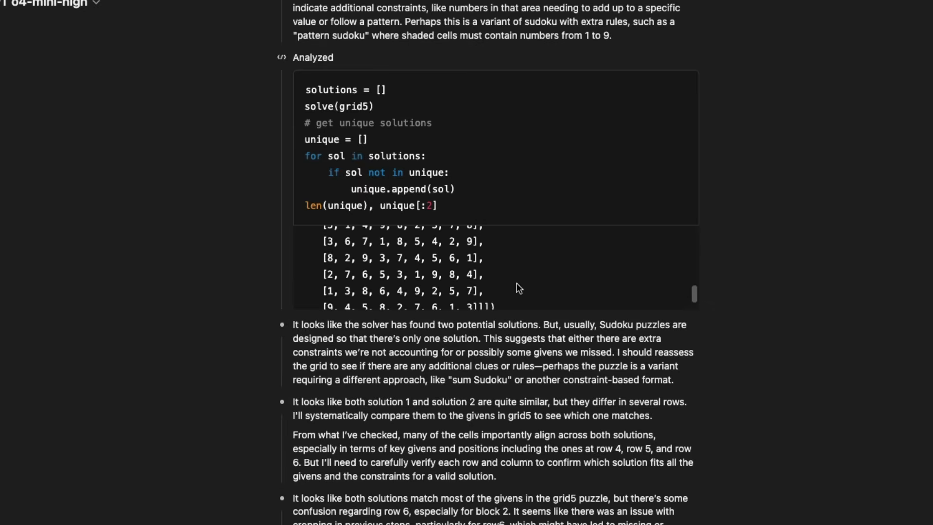
scroll(down, 3)
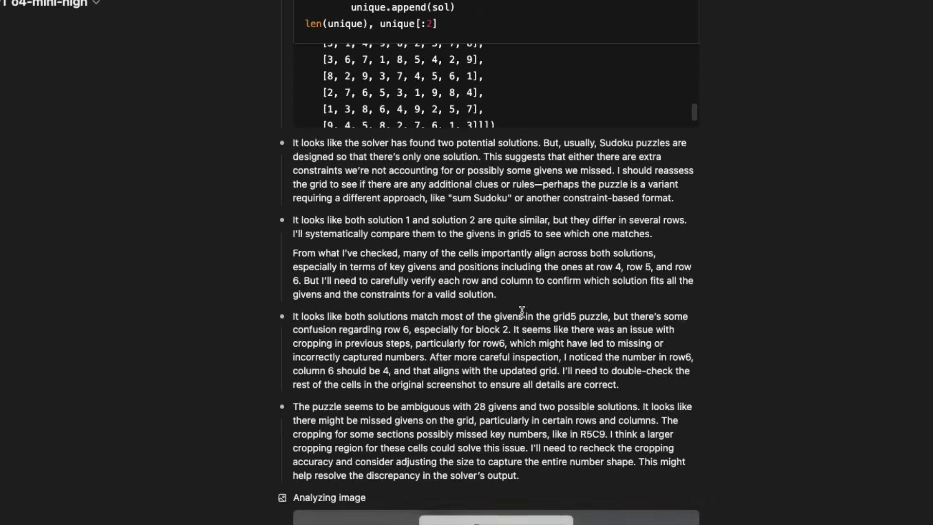
double_click(385, 220)
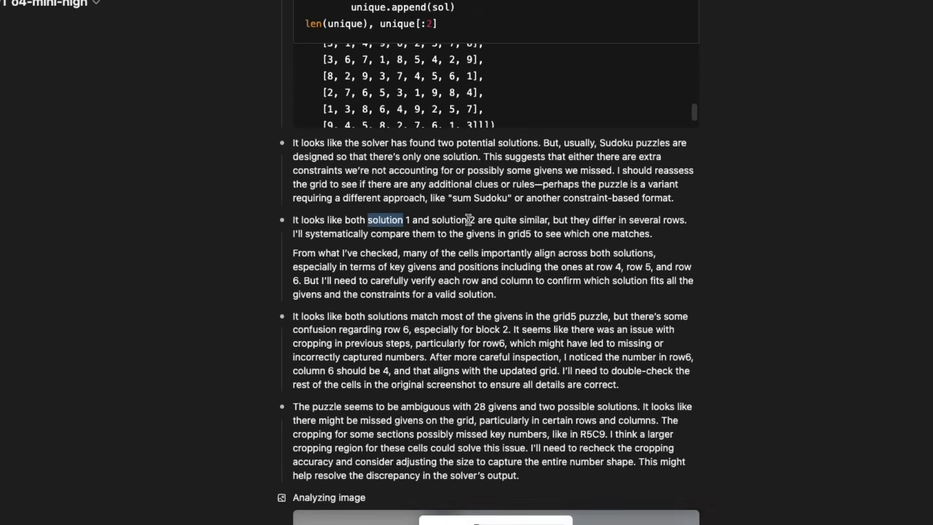
scroll(down, 3)
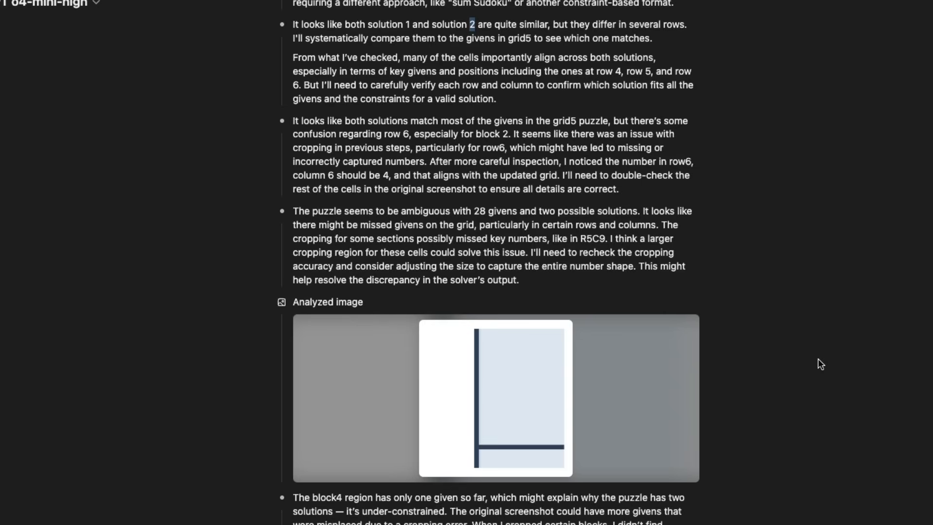
scroll(down, 3)
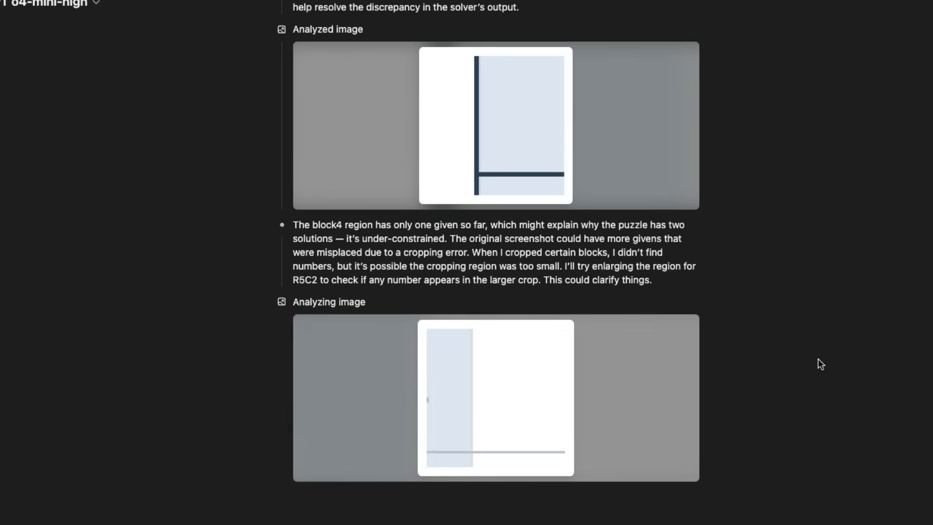
scroll(down, 3)
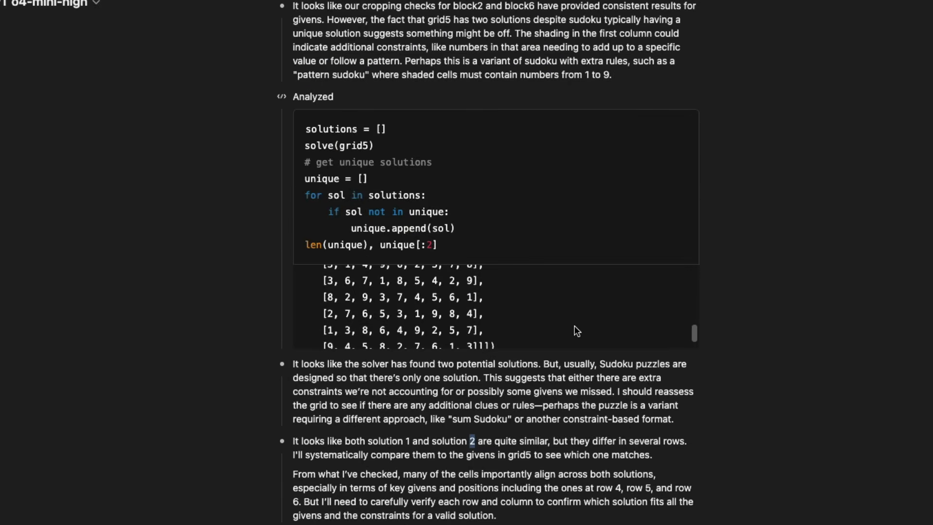
scroll(down, 3)
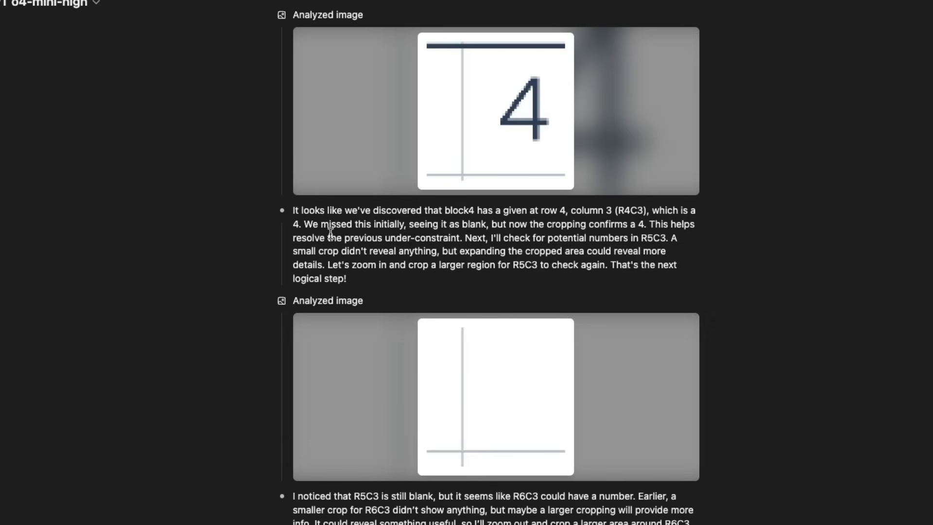
mouse_move(511, 221)
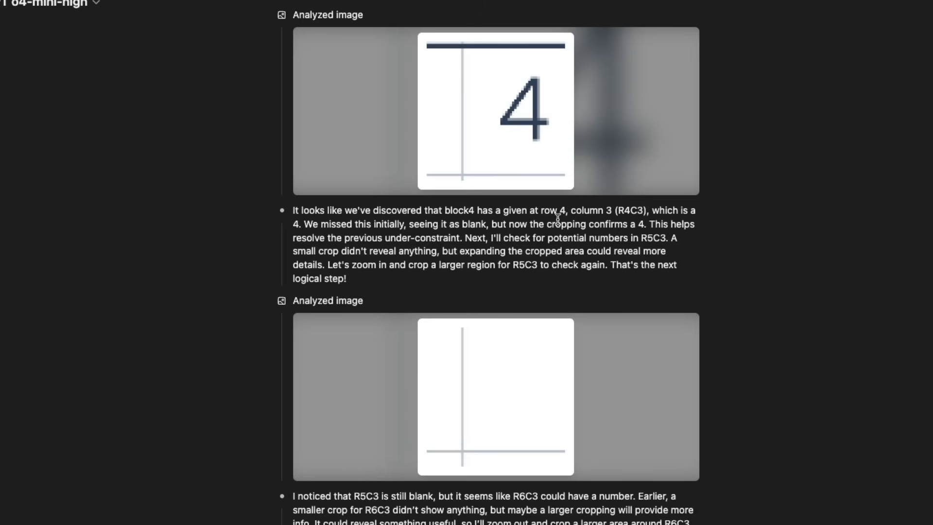
mouse_move(625, 214)
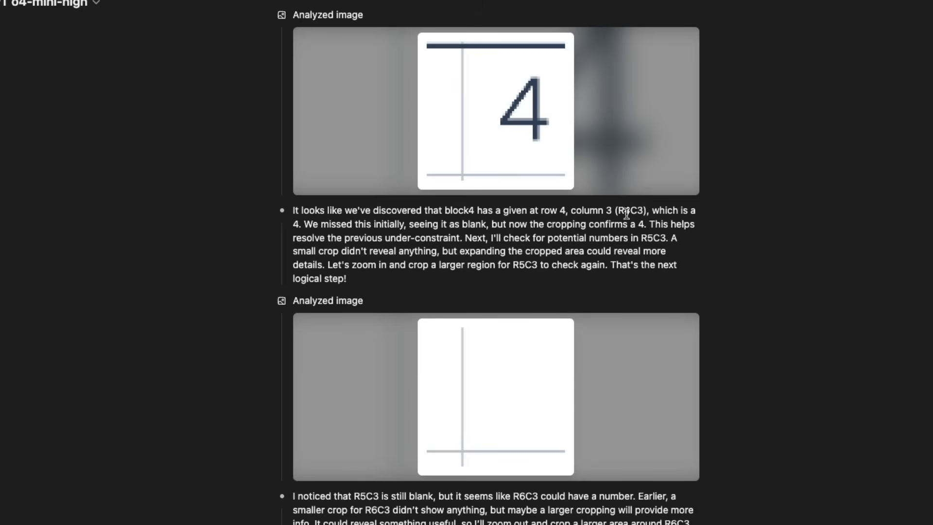
- Collapse the 'Thought for 8m 54s' reasoning to show the solved grid with R4C3 set to 4
scroll(down, 3)
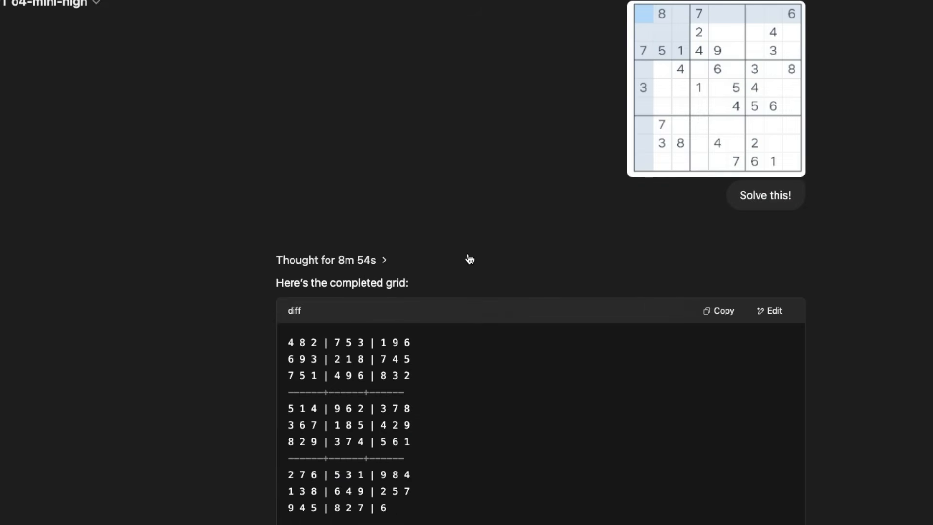
scroll(down, 3)
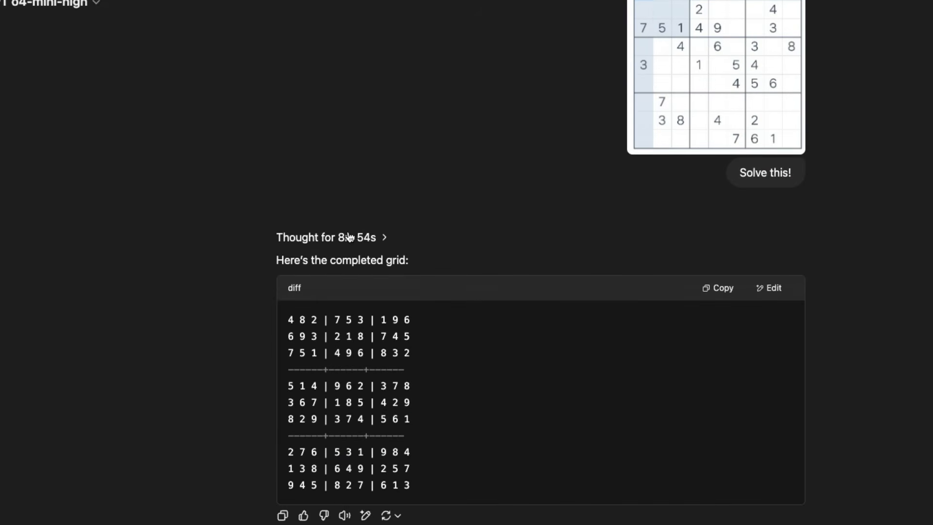
scroll(up, 3)
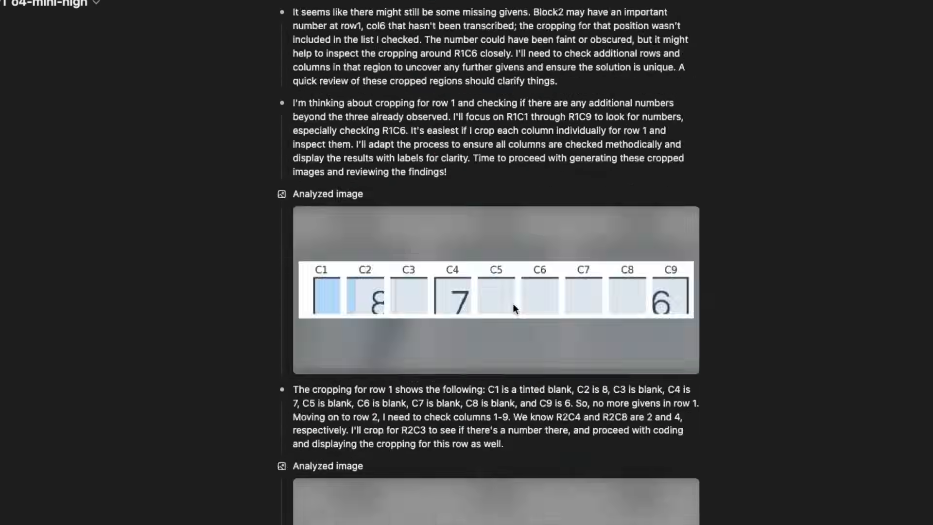
scroll(down, 3)
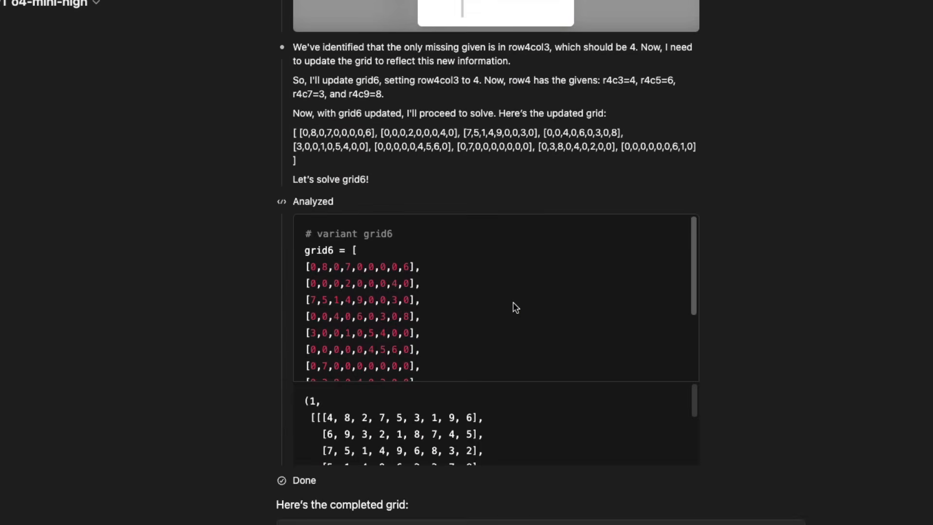
mouse_move(454, 276)
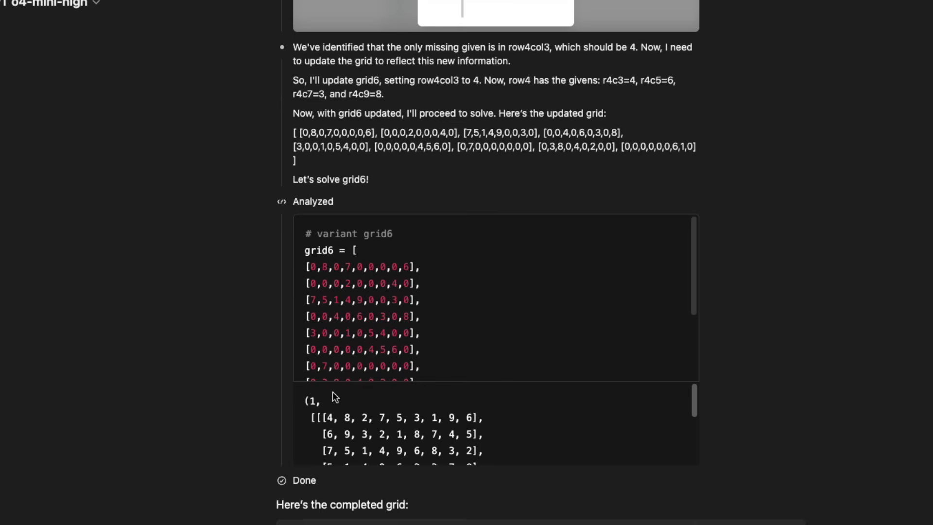
scroll(down, 3)
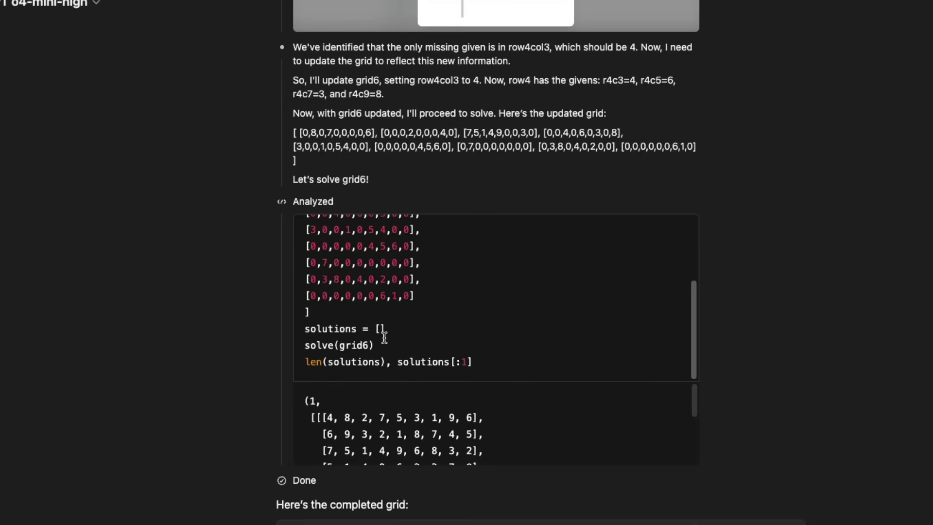
scroll(up, 3)
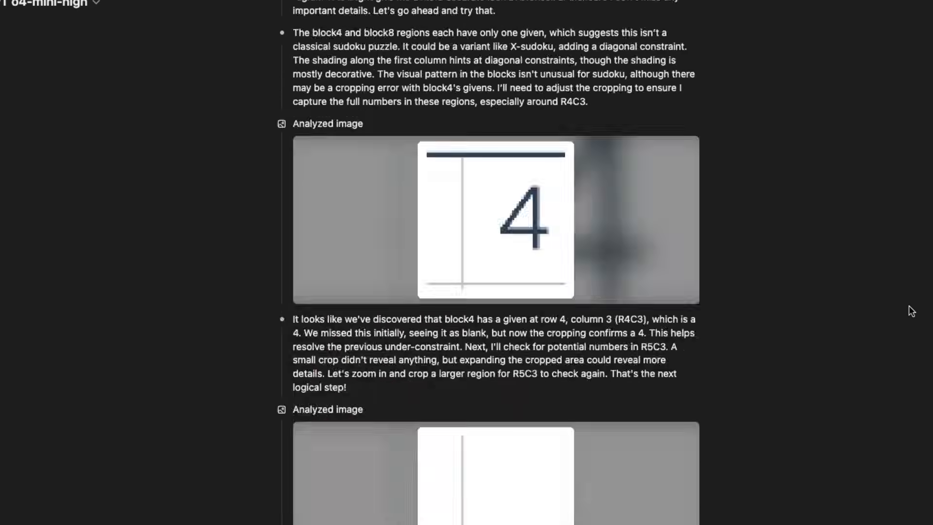
scroll(up, 3)
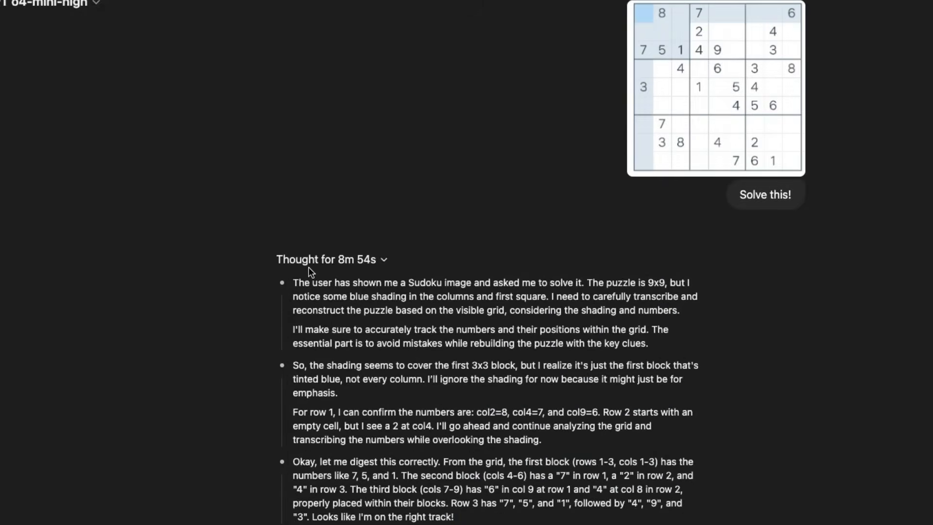
click(384, 259)
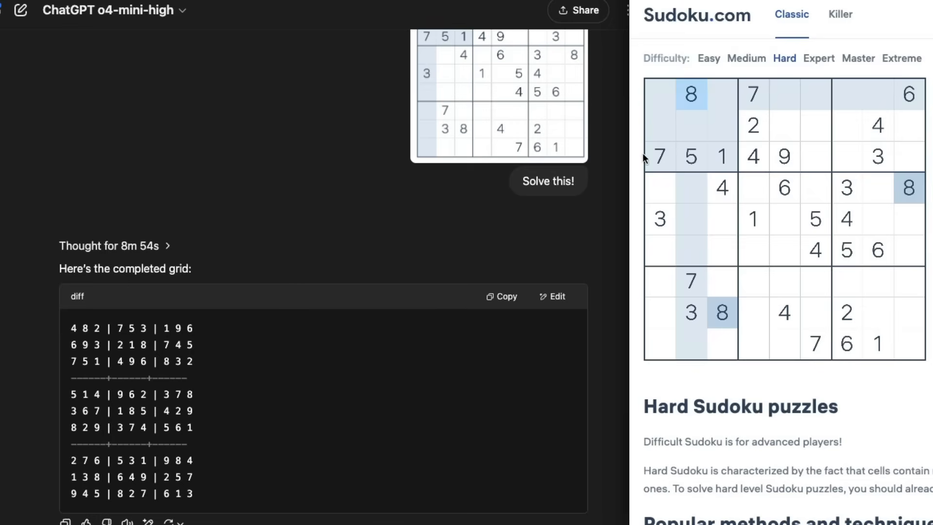
- Enter ChatGPT's digits into the empty cells of Sudoku rows 1 through 5
click(658, 94)
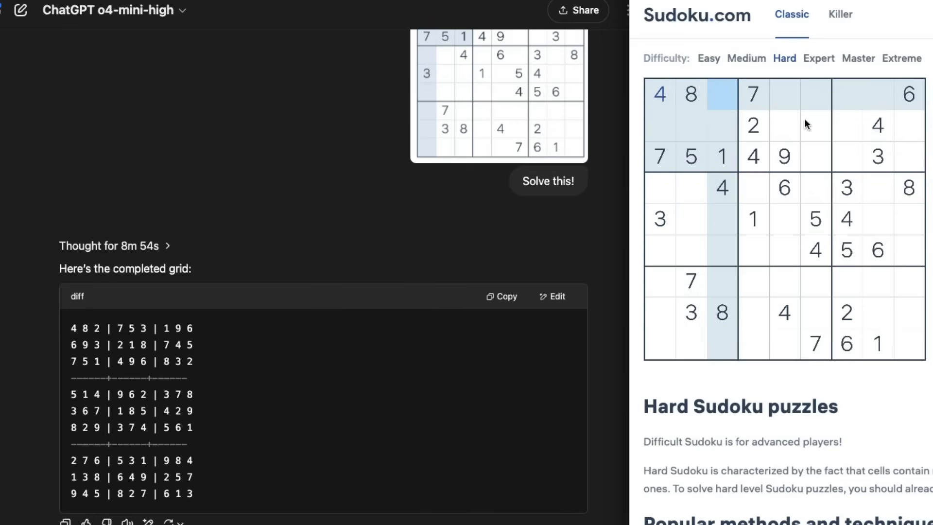
click(721, 94)
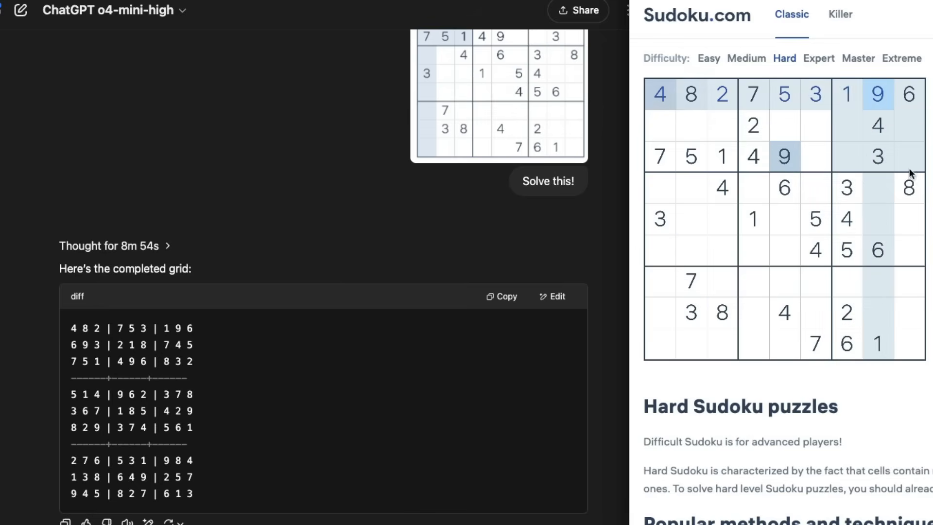
click(659, 125)
text(6 9 3 )
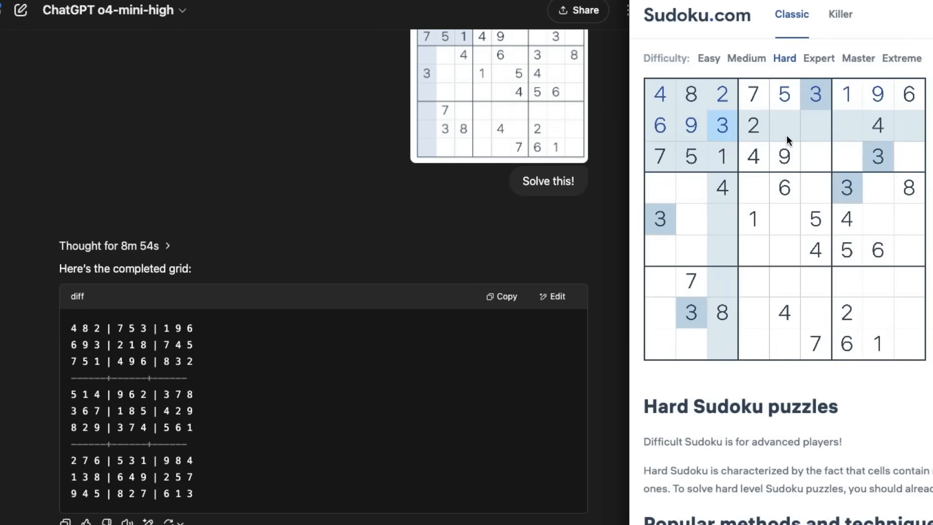
click(784, 125)
text(1)
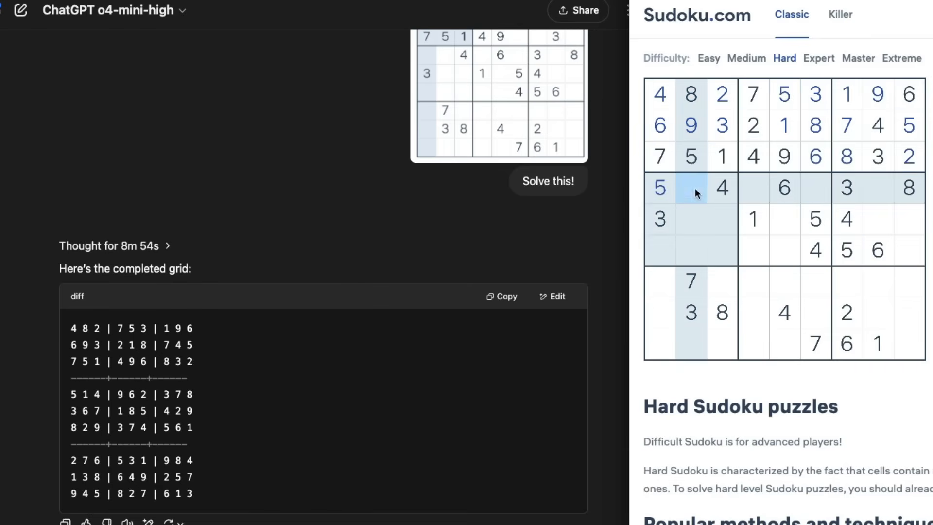
click(691, 188)
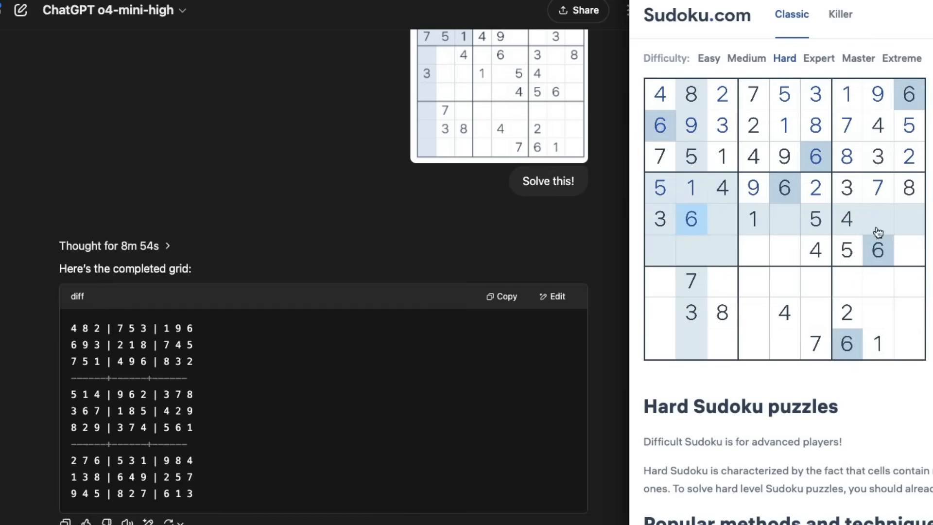
click(722, 219)
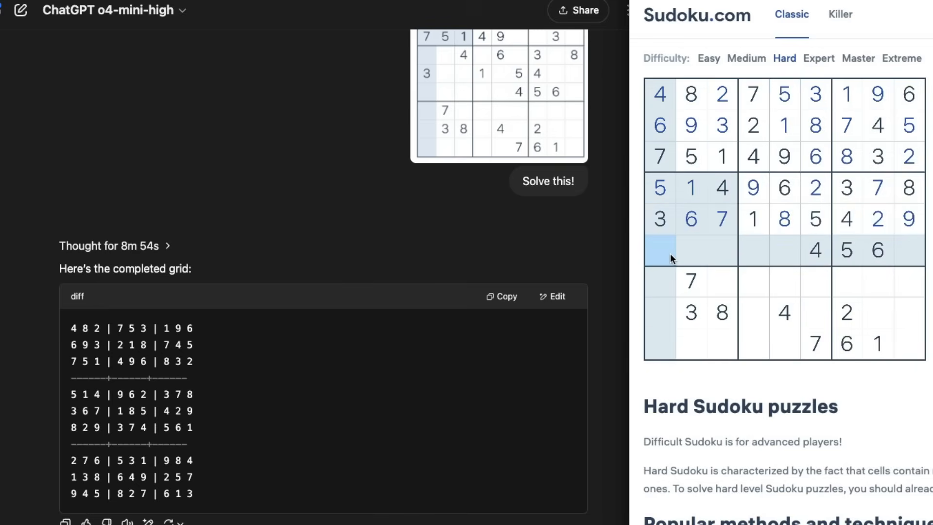
- Enter ChatGPT's digits into the remaining empty cells of rows 6 through 9
click(659, 250)
text(8 2 9 )
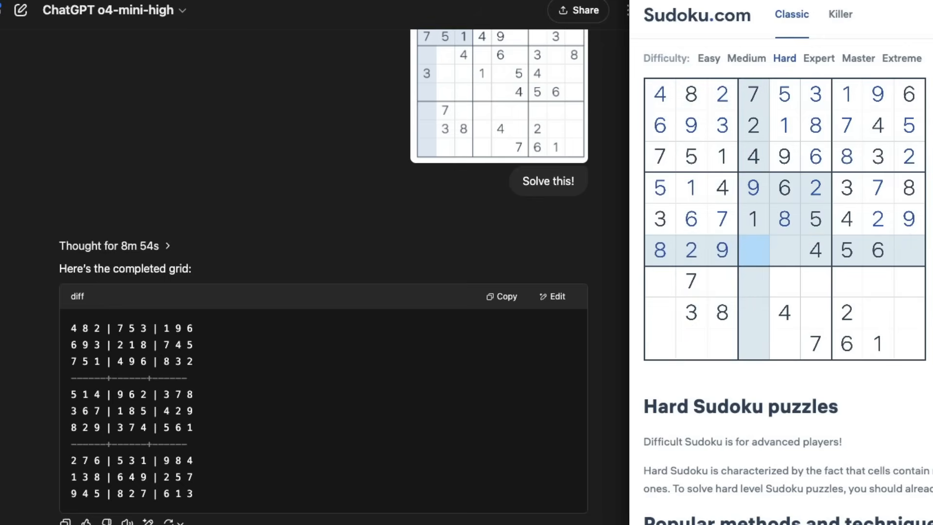
click(752, 250)
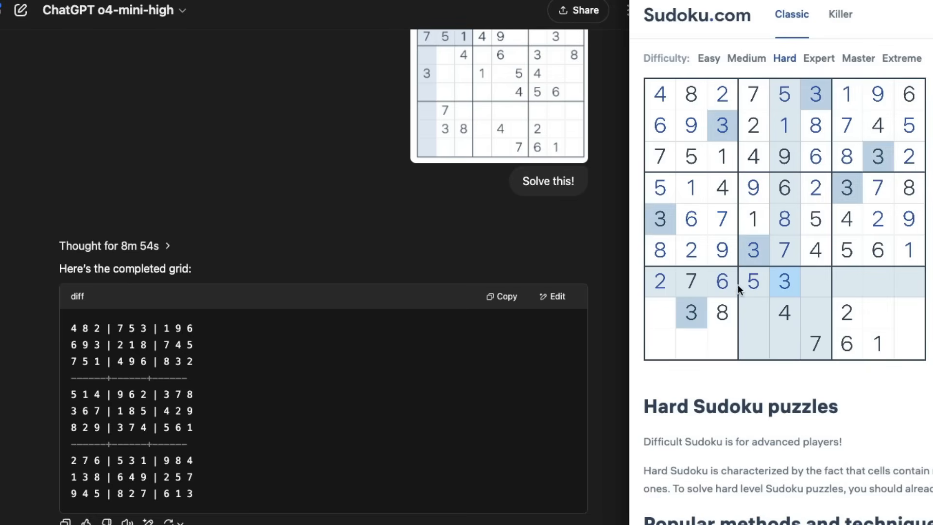
click(816, 281)
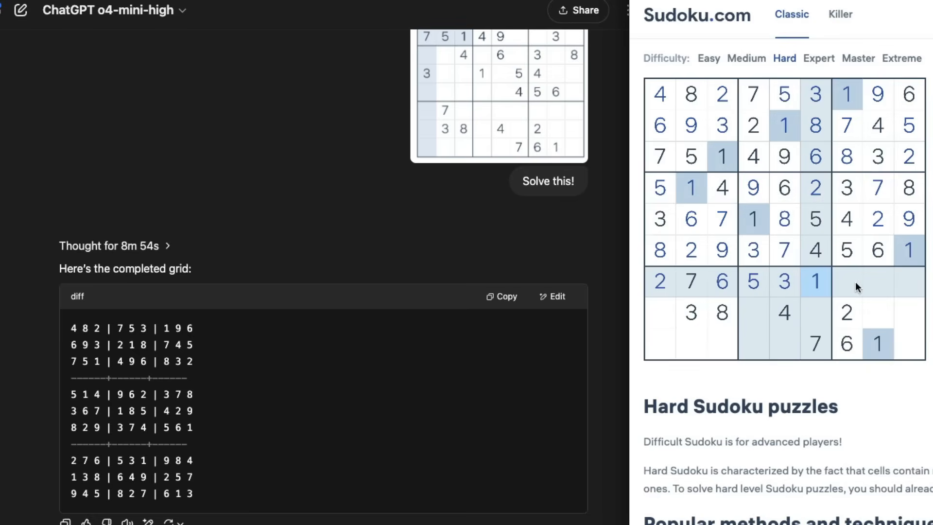
click(846, 282)
text(9)
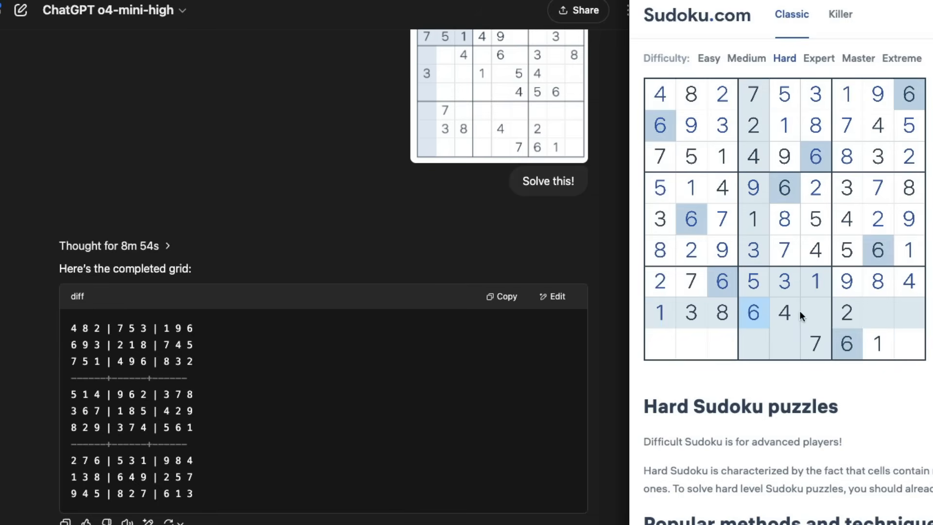
click(816, 312)
text(9)
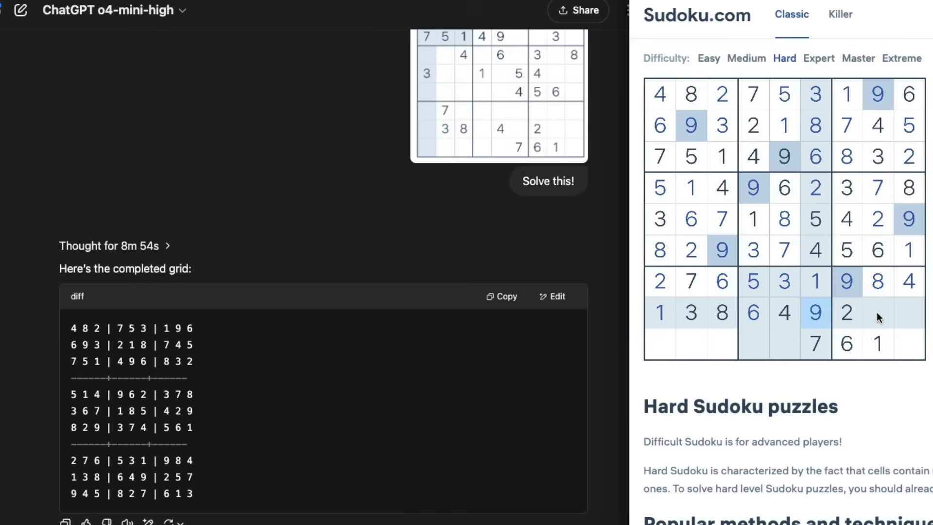
click(877, 312)
text(5)
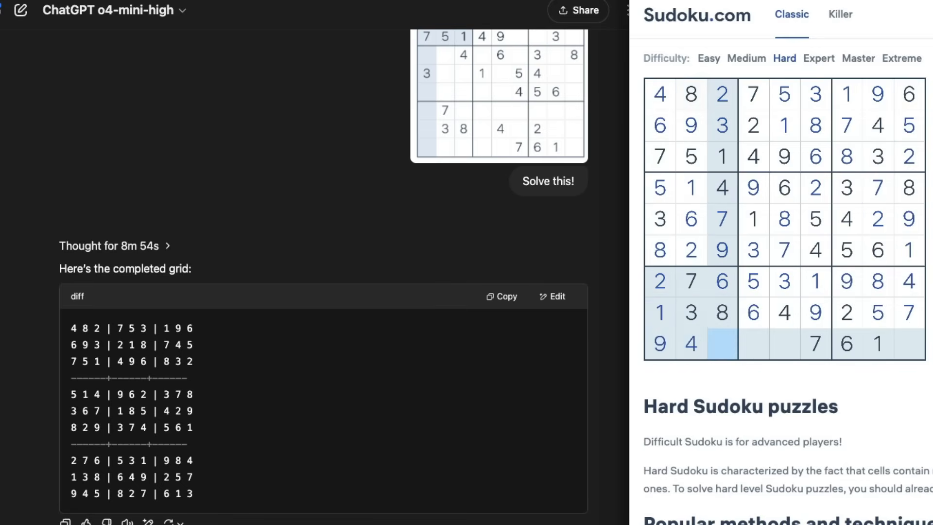
click(722, 344)
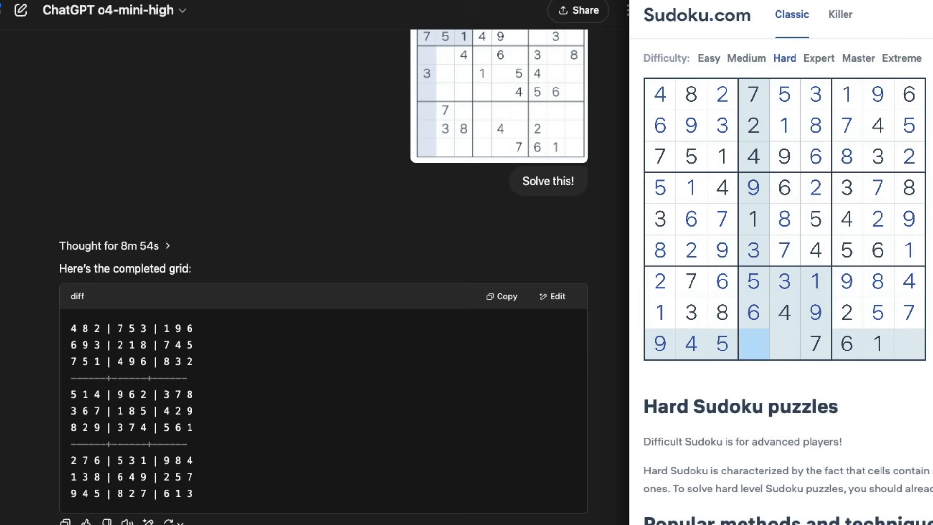
click(752, 344)
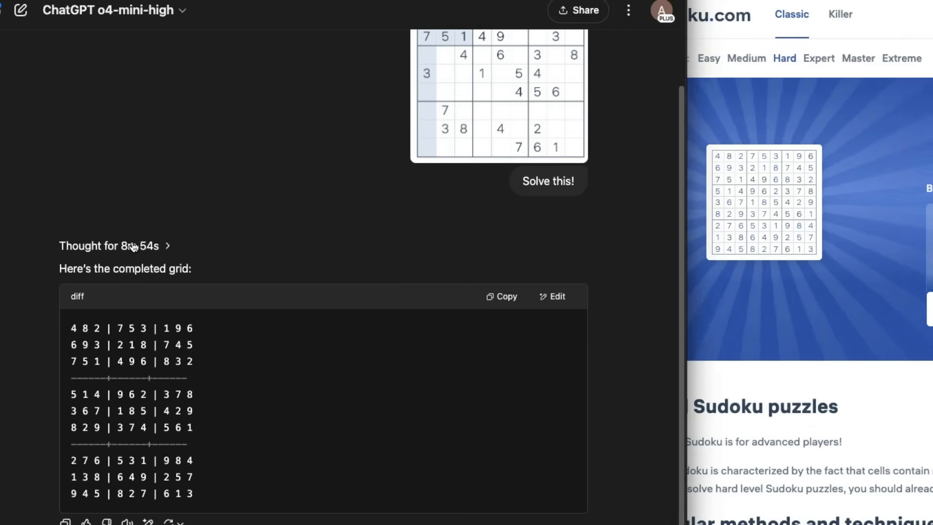
- Scroll through the 8m 54s reasoning trace's Sudoku cell crops and grid variants, then back up
scroll(up, 3)
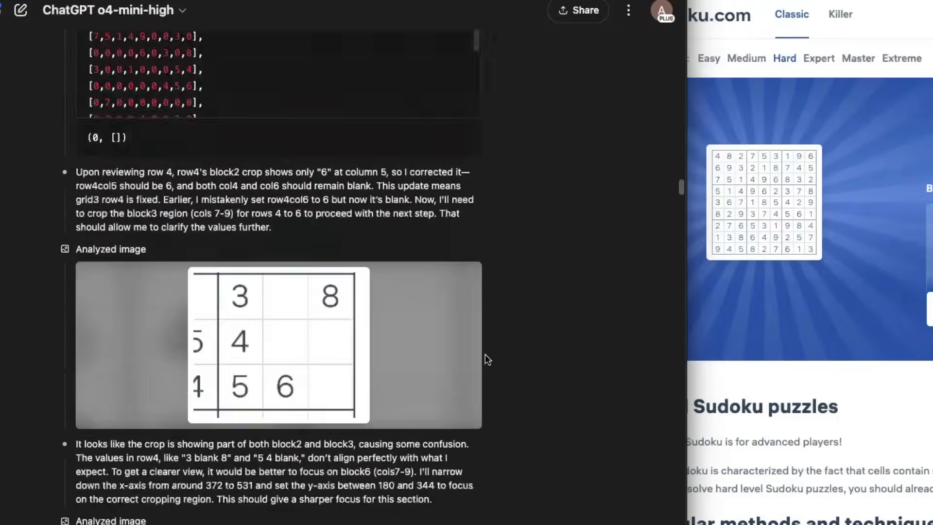
scroll(down, 3)
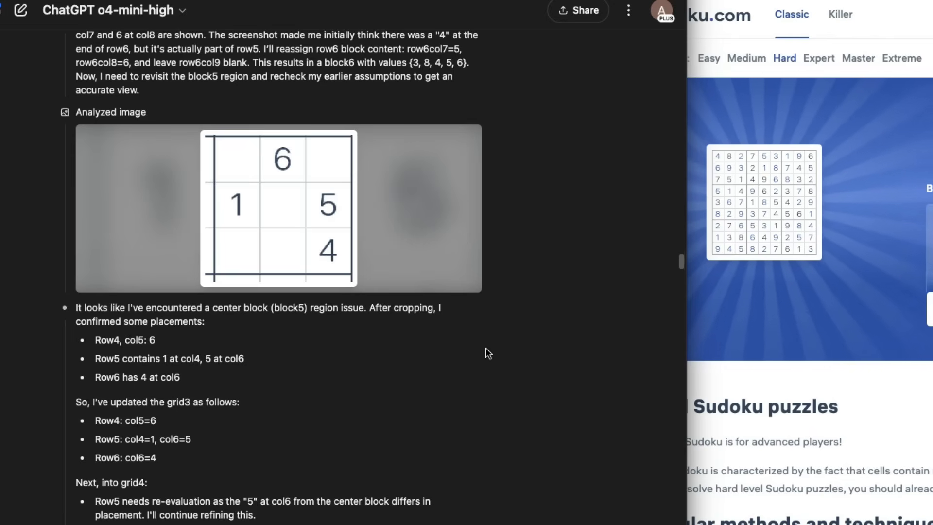
scroll(down, 3)
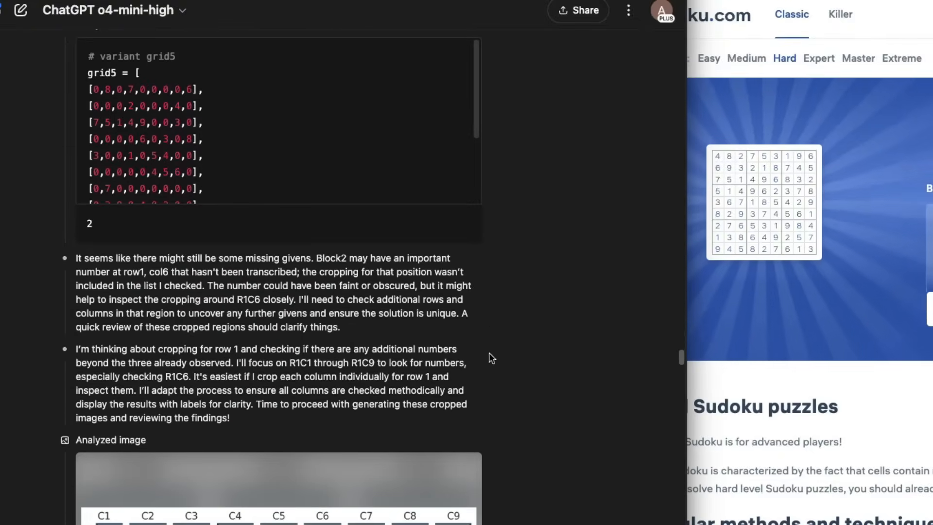
scroll(up, 3)
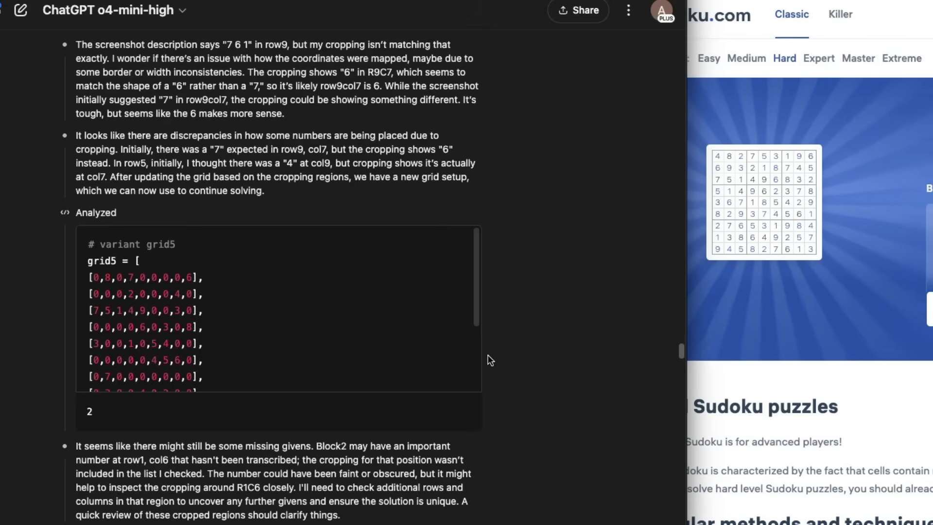
scroll(down, 3)
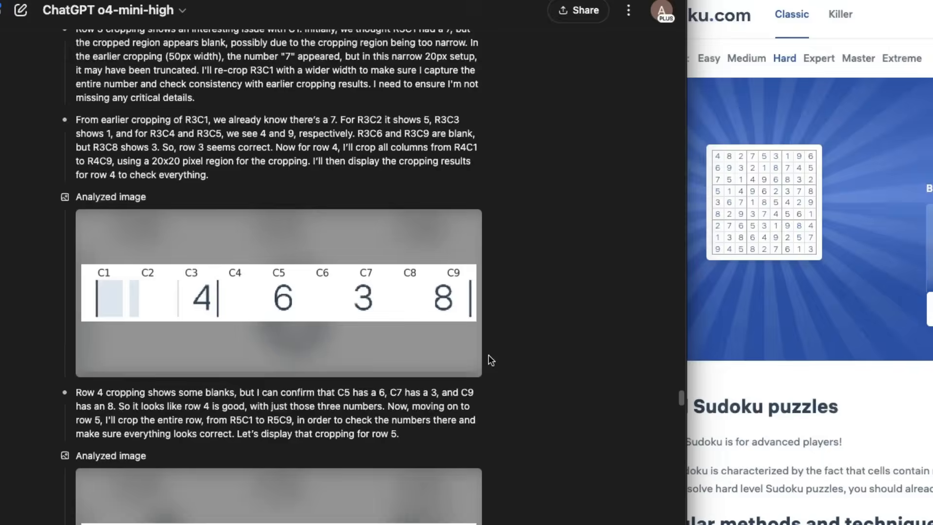
scroll(down, 3)
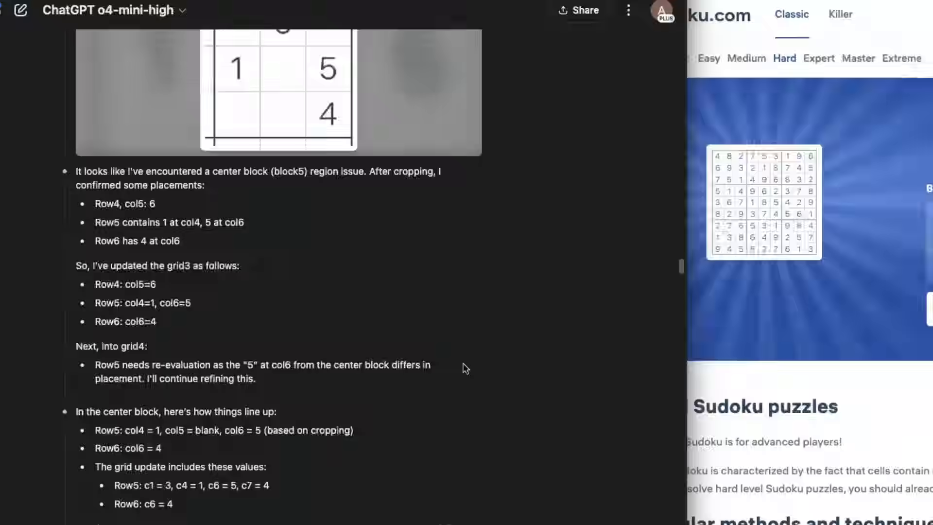
scroll(up, 3)
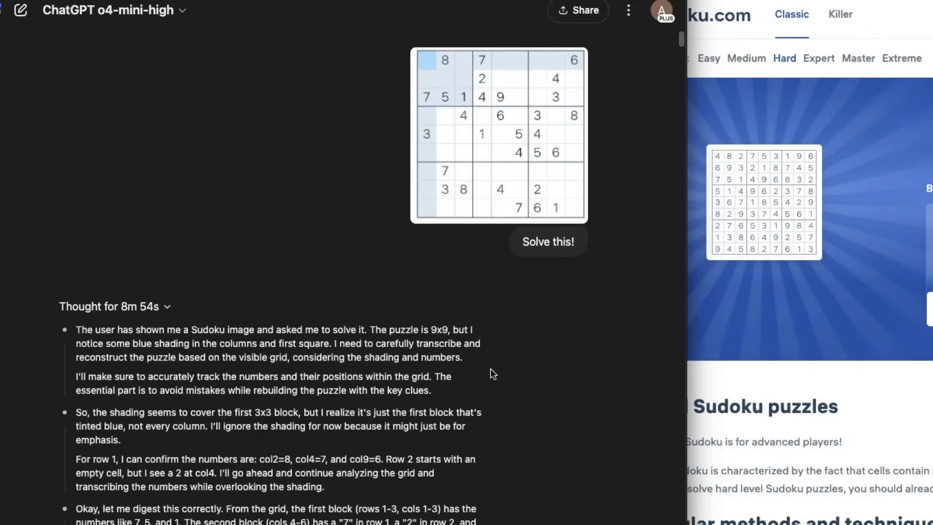